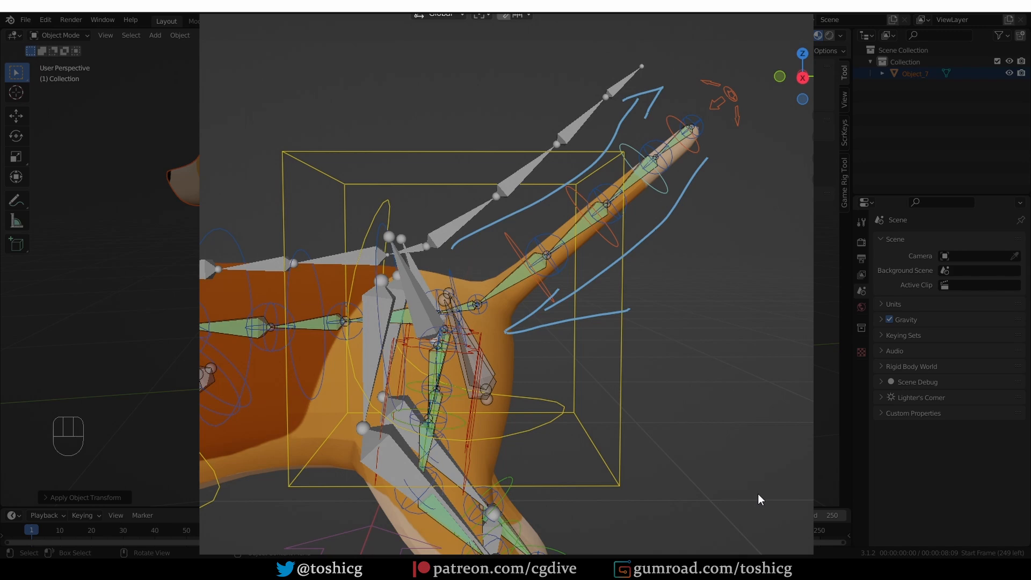
# - Toggle local view to isolate the generated dog rig armature
pyautogui.press('Tab')
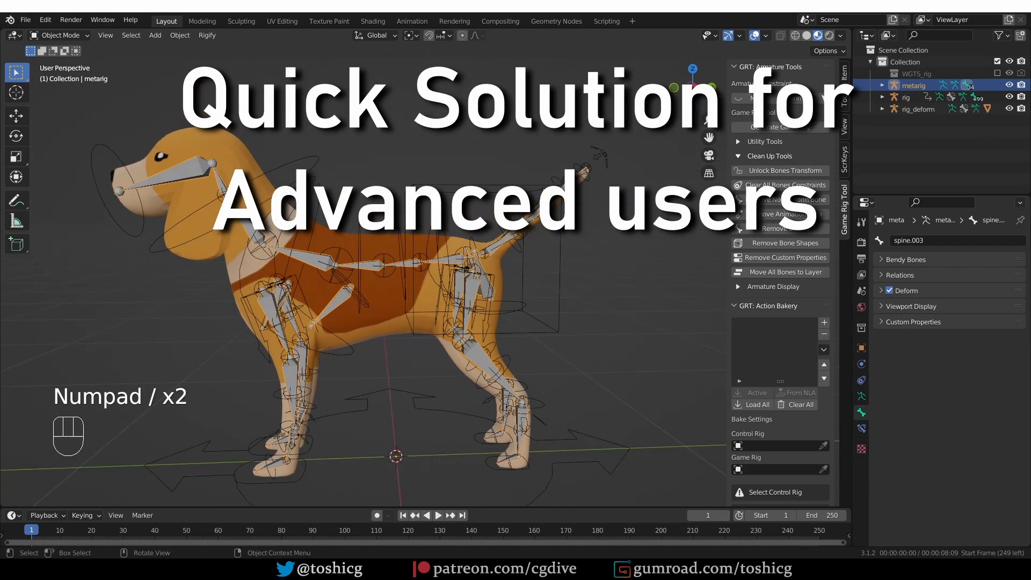
pyautogui.press('Tab')
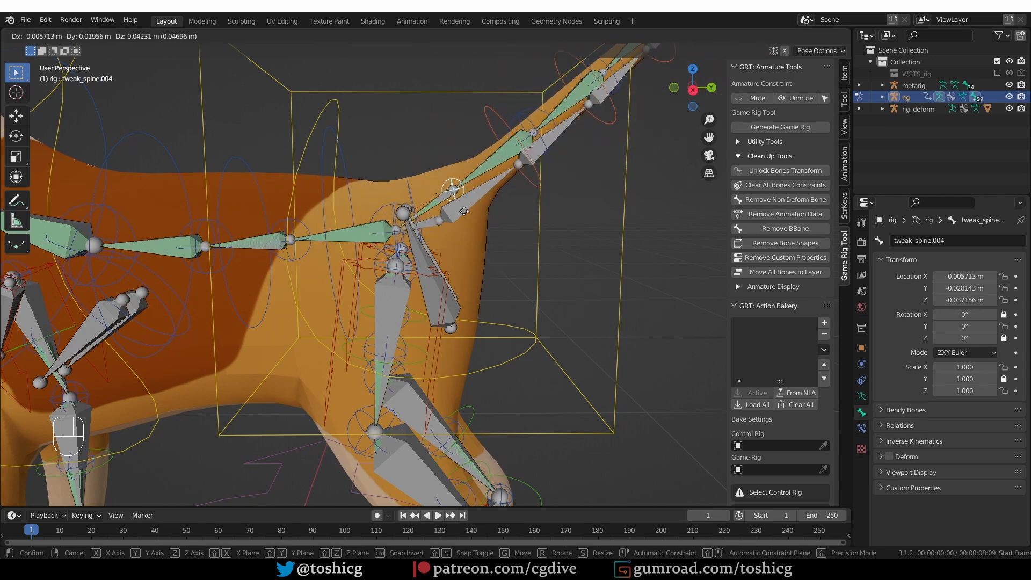
# - Pose the metarig and Re-Generate Rig from its Armature Rigify Generation panel
pyautogui.press('Tab')
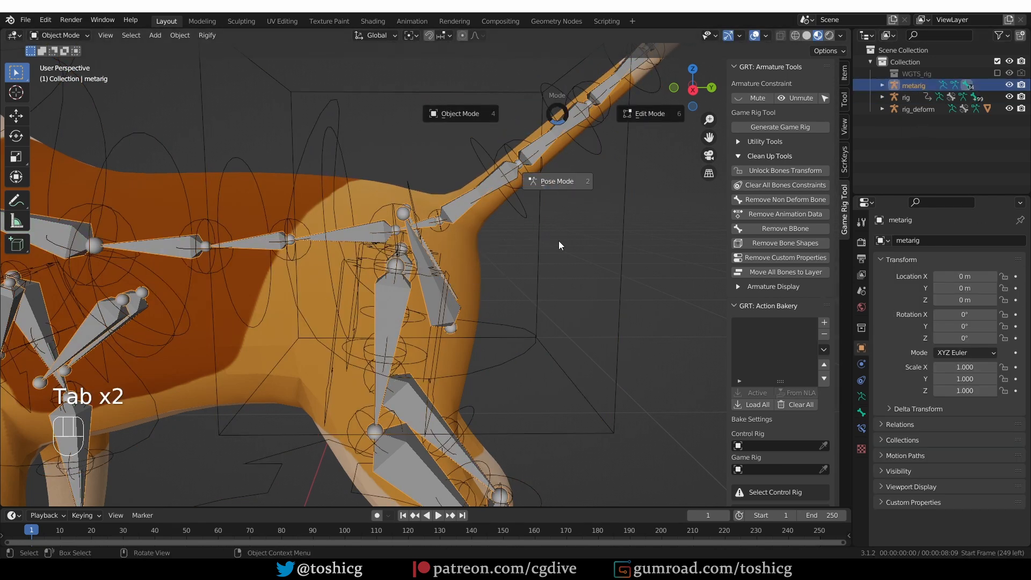
pyautogui.click(557, 181)
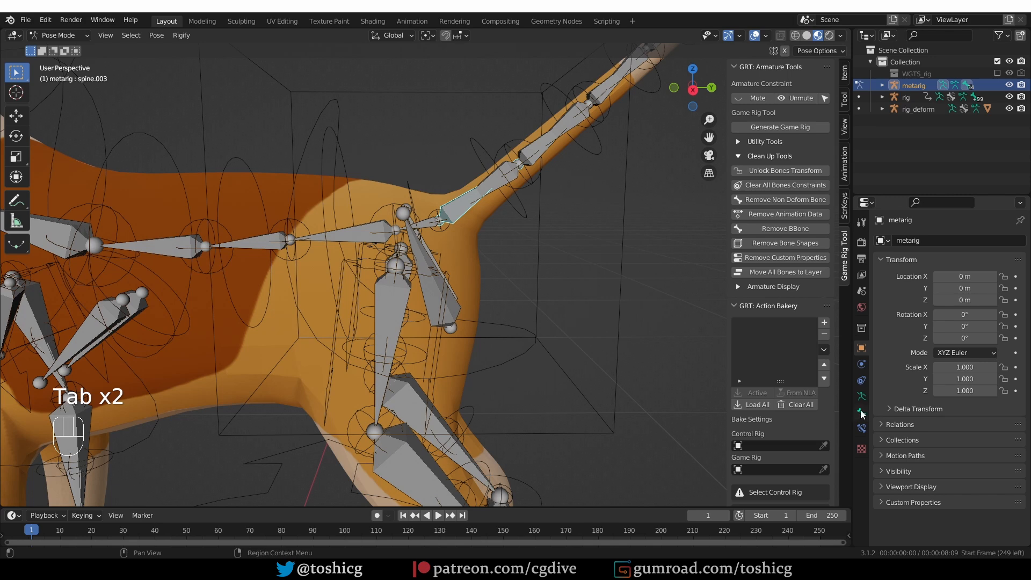
pyautogui.click(861, 413)
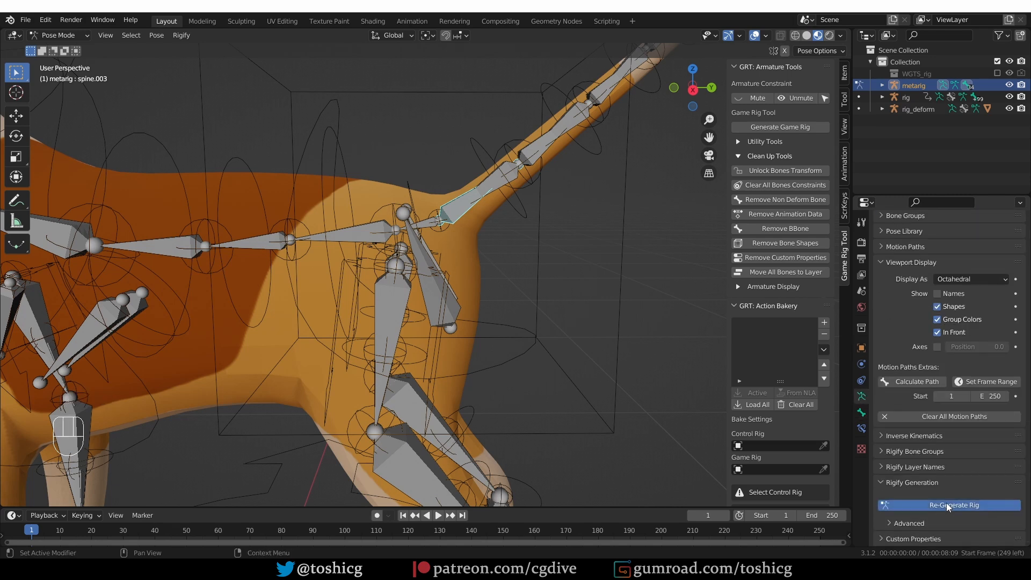
pyautogui.click(947, 505)
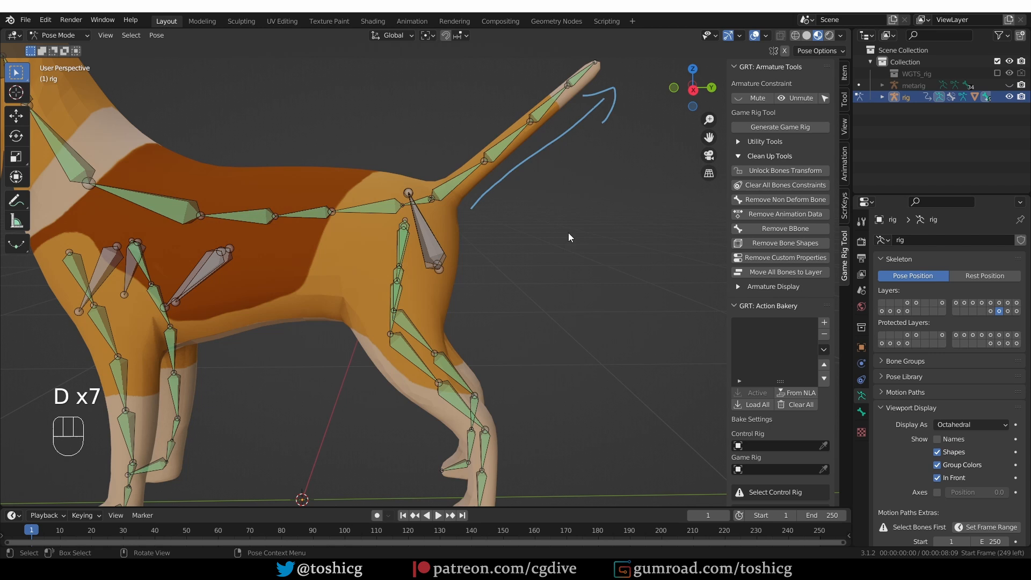
pyautogui.moveTo(1023, 289)
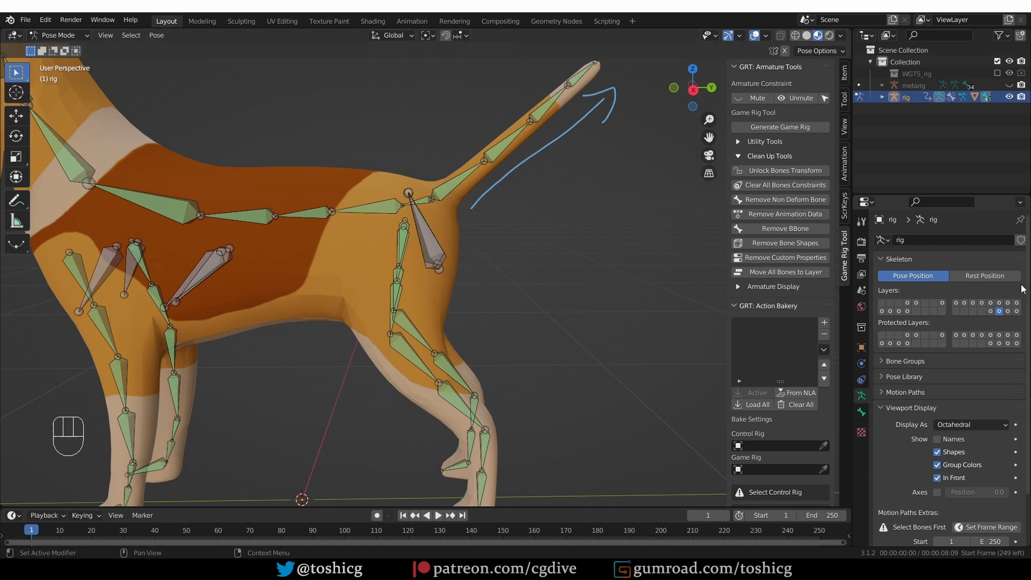
pyautogui.moveTo(1017, 285)
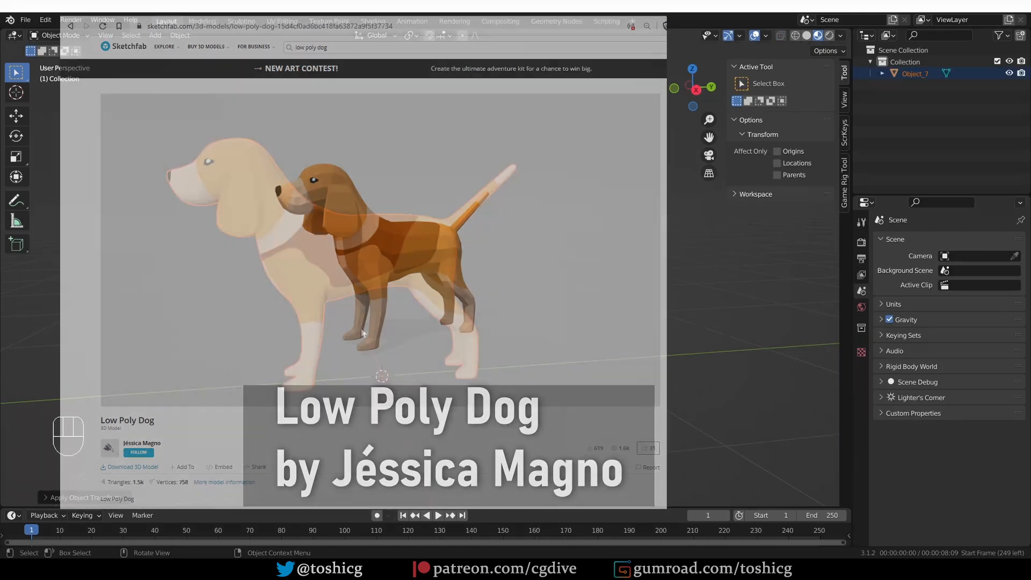
# - Bring up the Add menu in the new scene holding the Low Poly Dog mesh
pyautogui.press('shift+a')
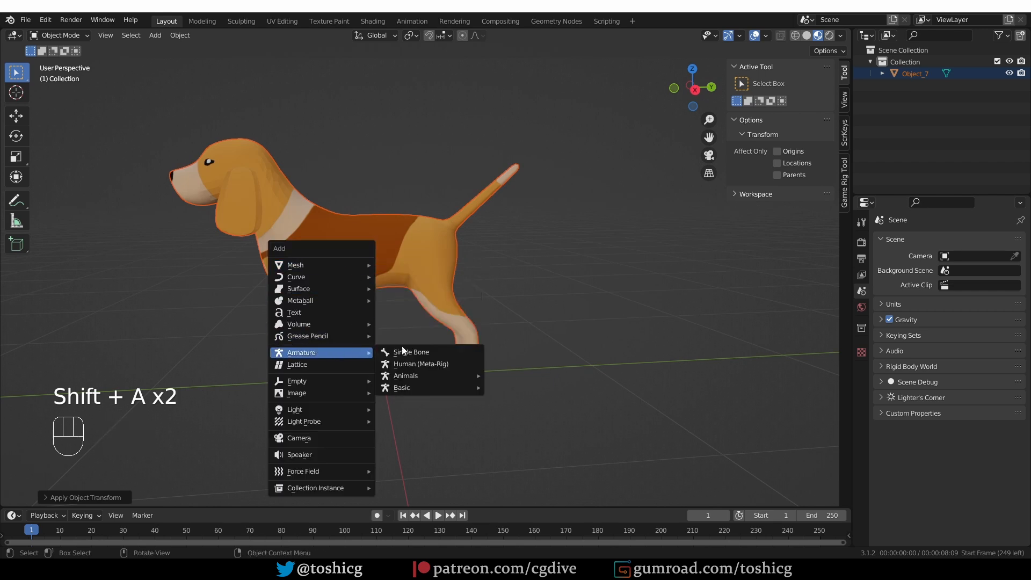
pyautogui.moveTo(401, 387)
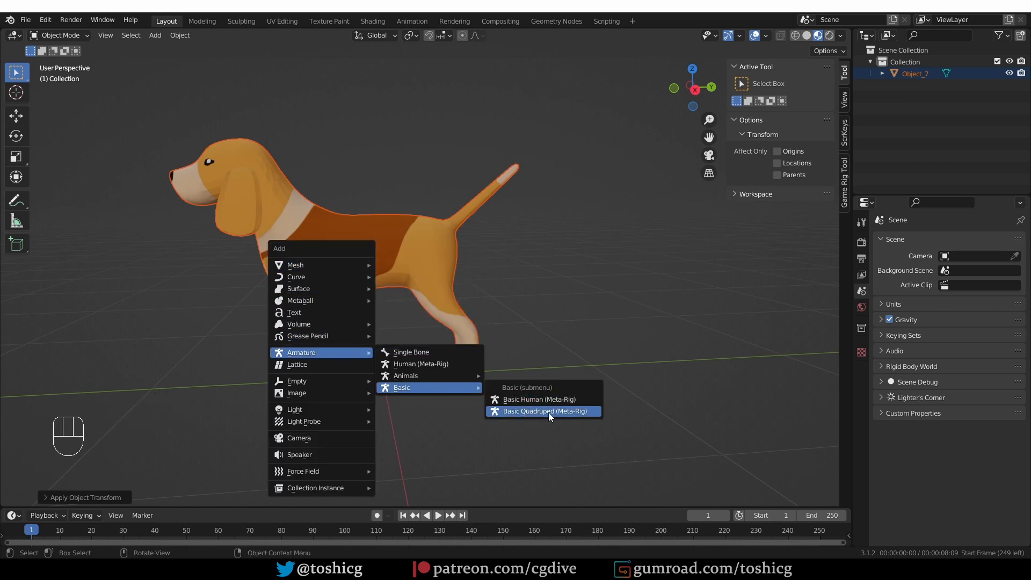
pyautogui.moveTo(406, 376)
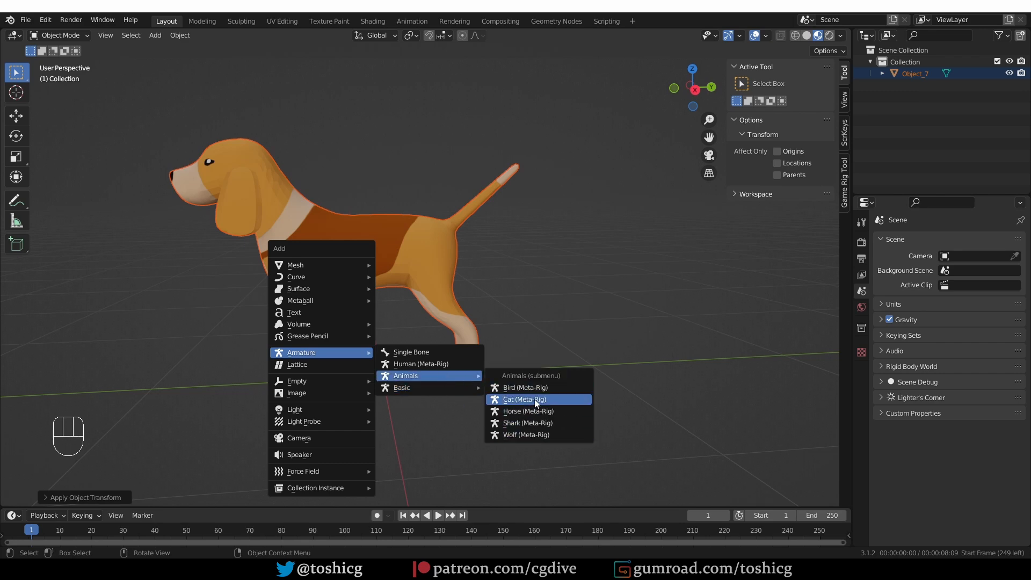
pyautogui.moveTo(522, 399)
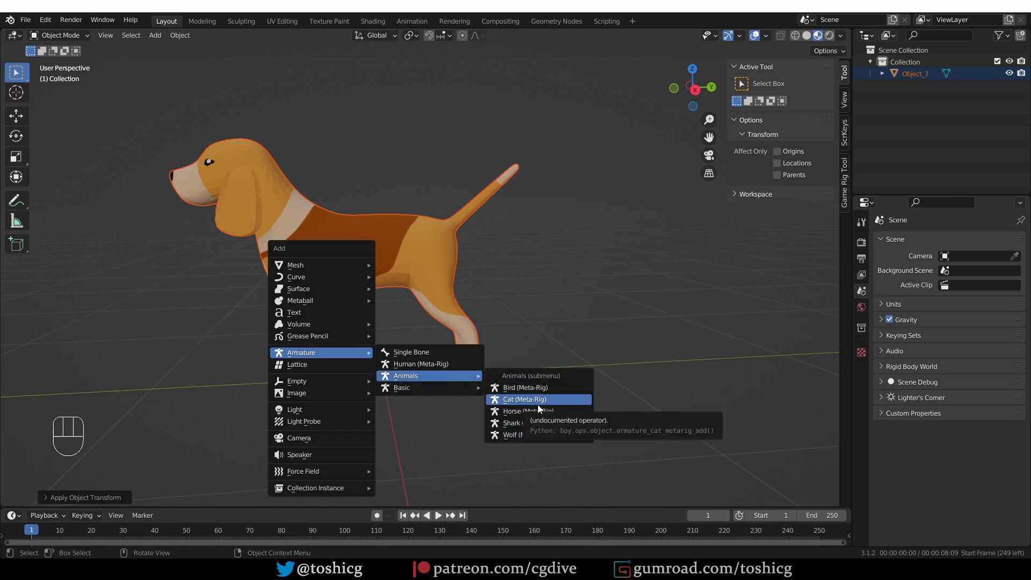
pyautogui.moveTo(401, 387)
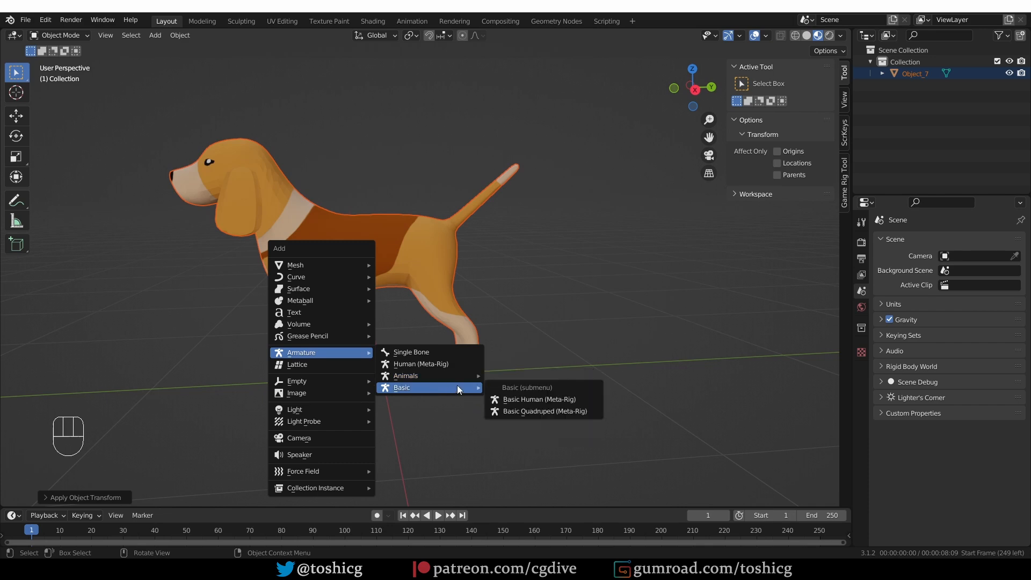
pyautogui.moveTo(544, 411)
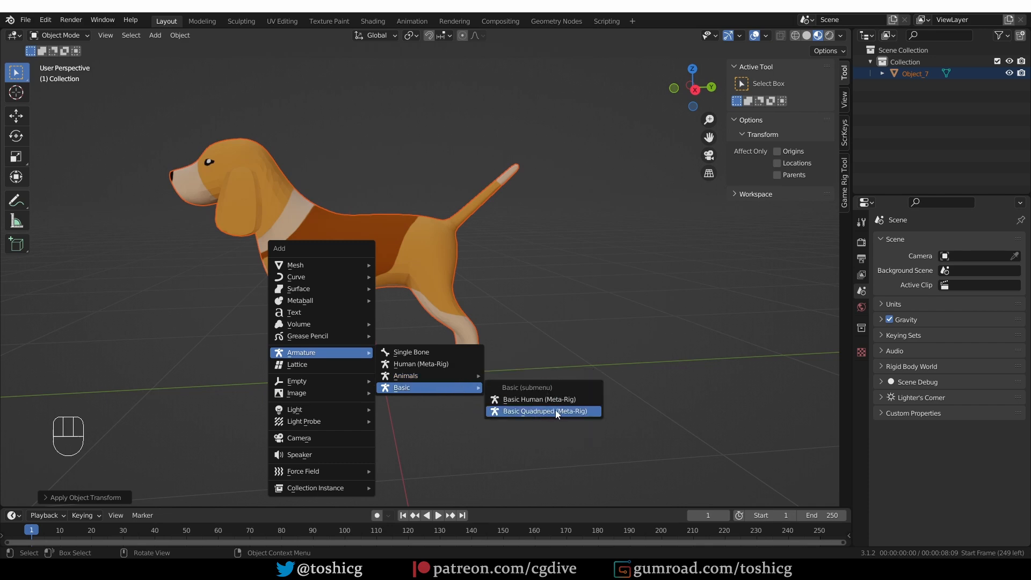
# - Add an Armature > Basic > Basic Quadruped (Meta-Rig) to the scene
pyautogui.click(545, 411)
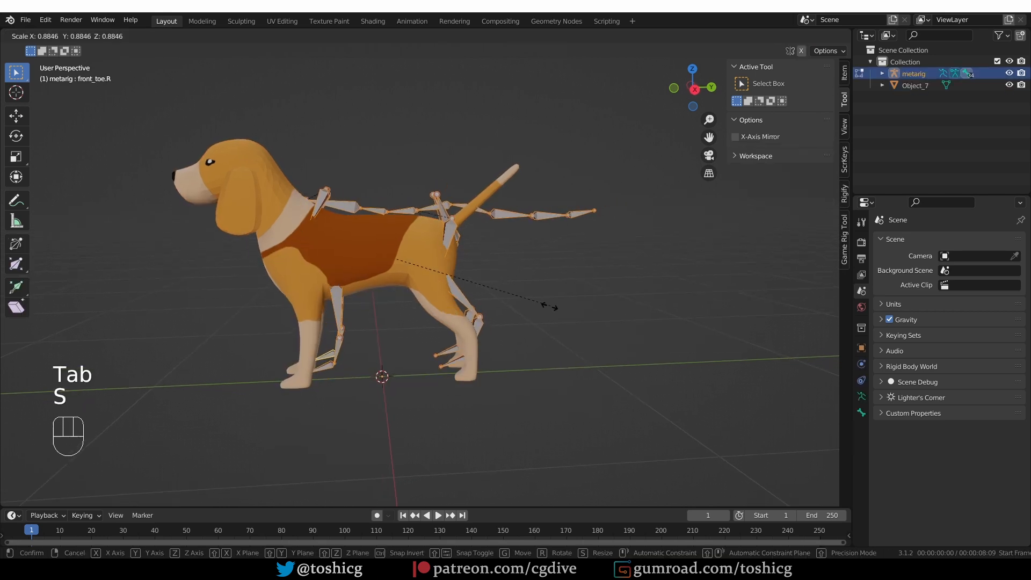
# - Confirm the quadruped metarig's scaled-down size to fit the dog
pyautogui.click(410, 35)
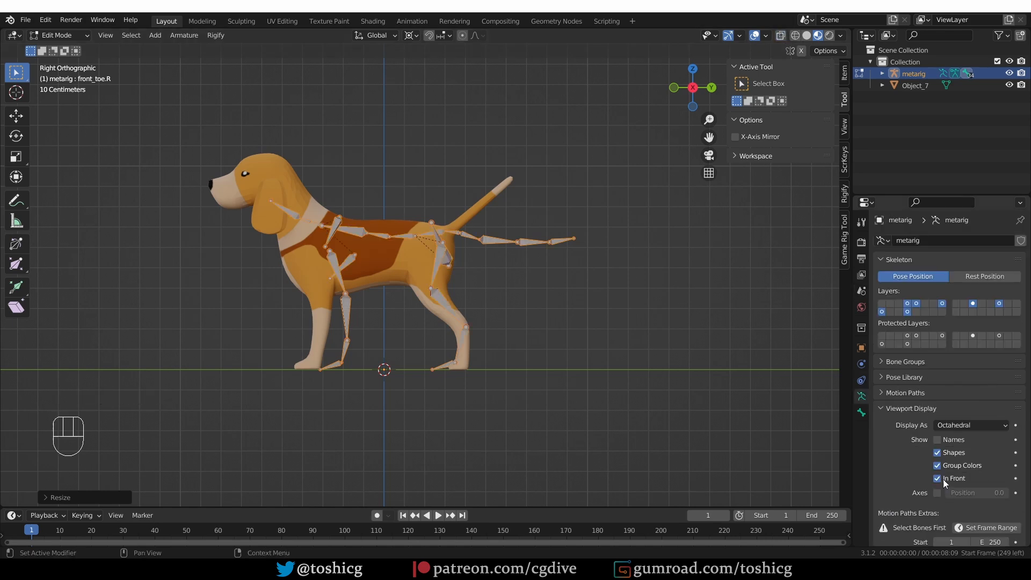
# - Check spine.009's Rigify Type options in Pose Mode, then return to Edit Mode
pyautogui.scroll(-3)
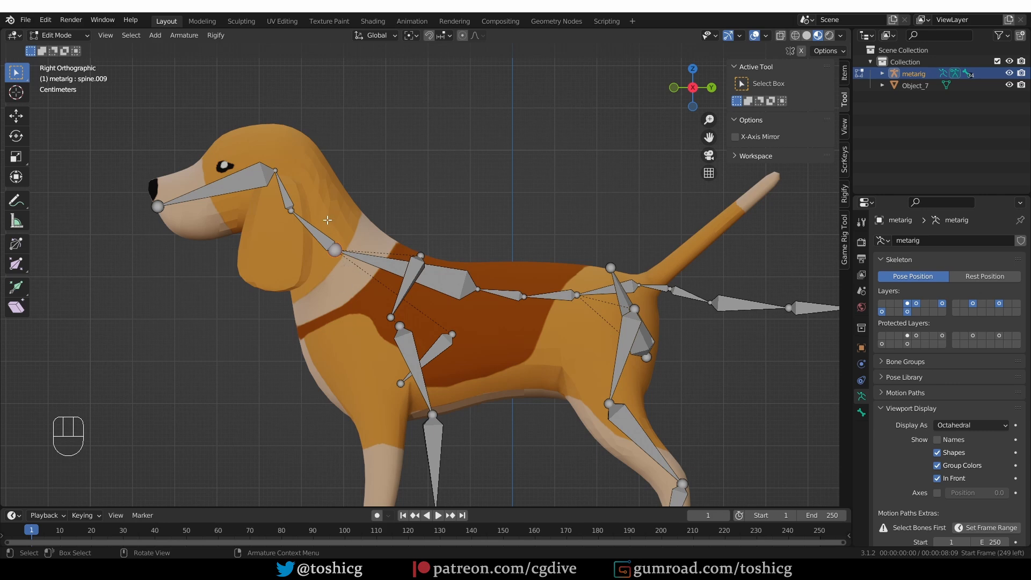
pyautogui.press('Tab')
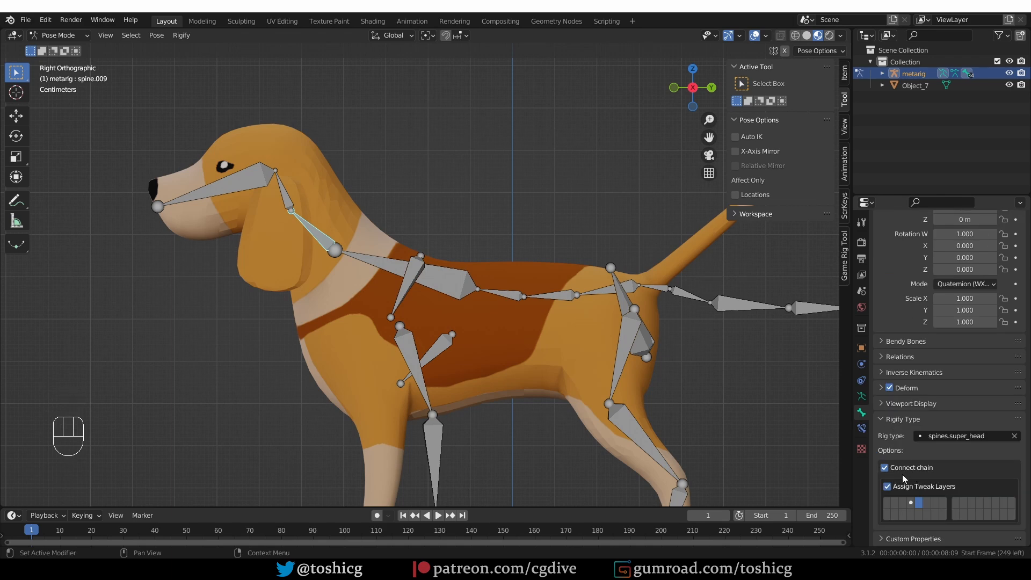
pyautogui.press('Tab')
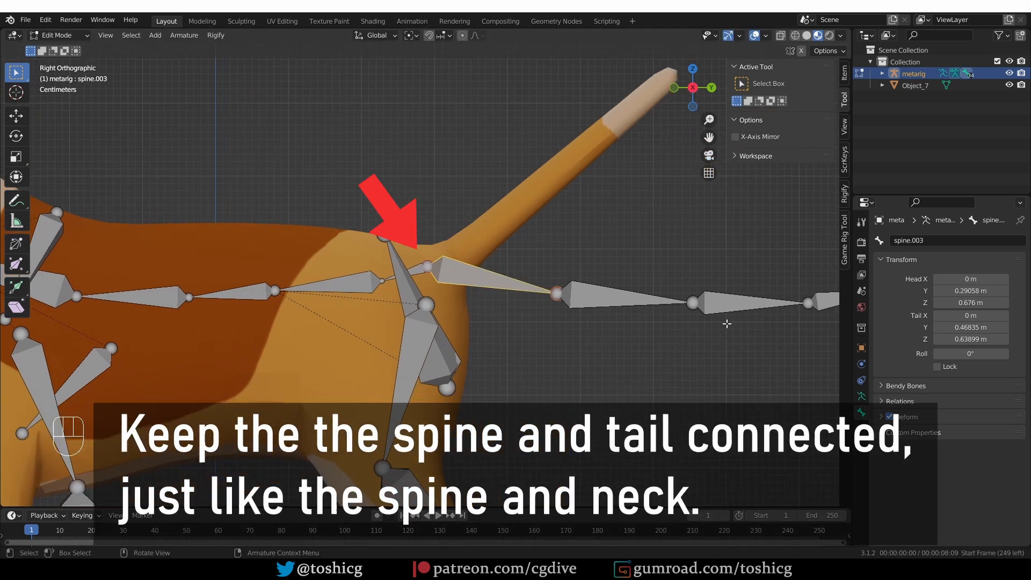
# - Move the metarig's leg and tail bone chains into place inside the dog
pyautogui.press('g')
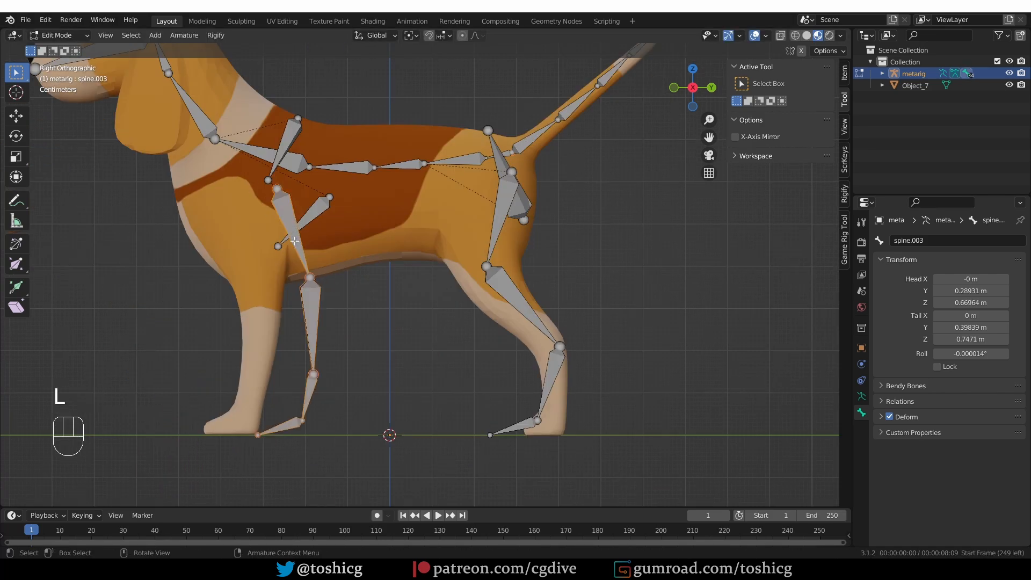
pyautogui.press('g')
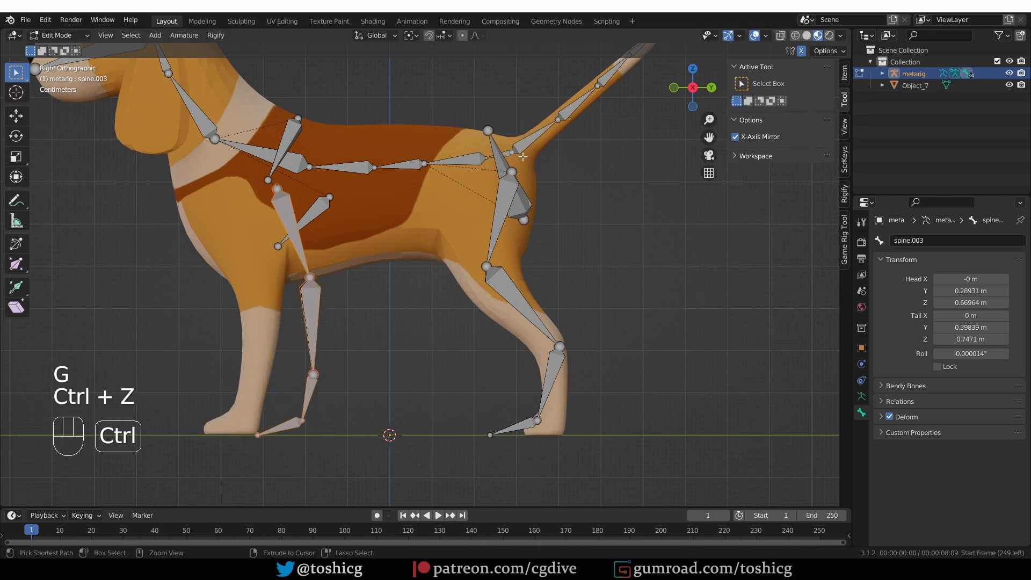
pyautogui.press('g')
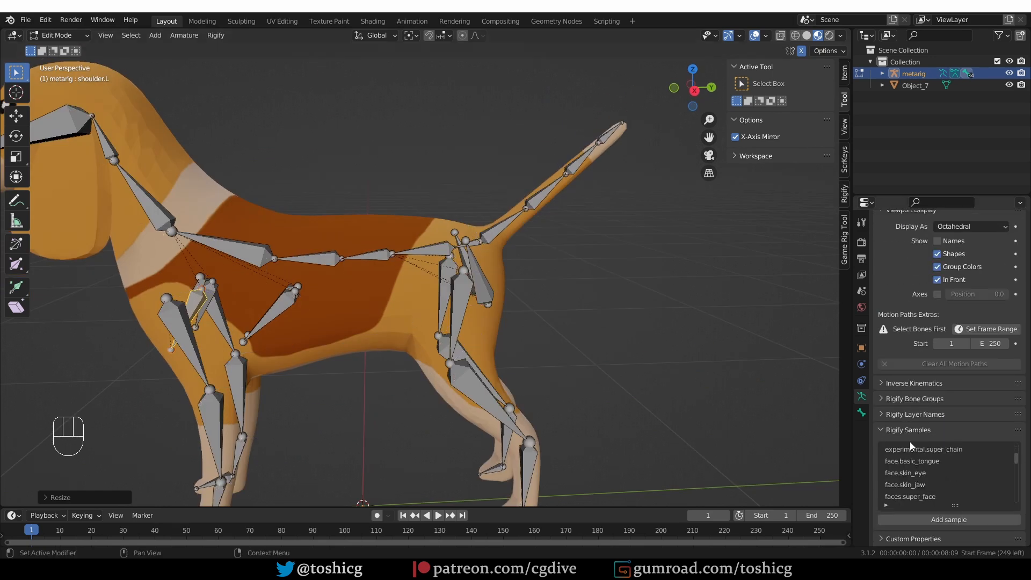
# - Generate the control rig from the fitted metarig and parent the dog mesh to it
pyautogui.press('Tab')
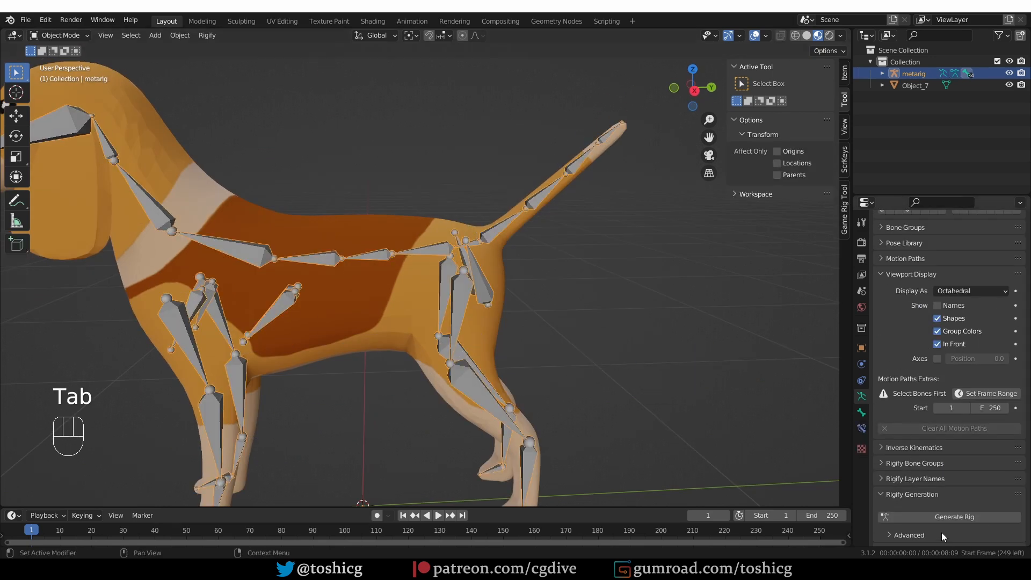
pyautogui.click(952, 516)
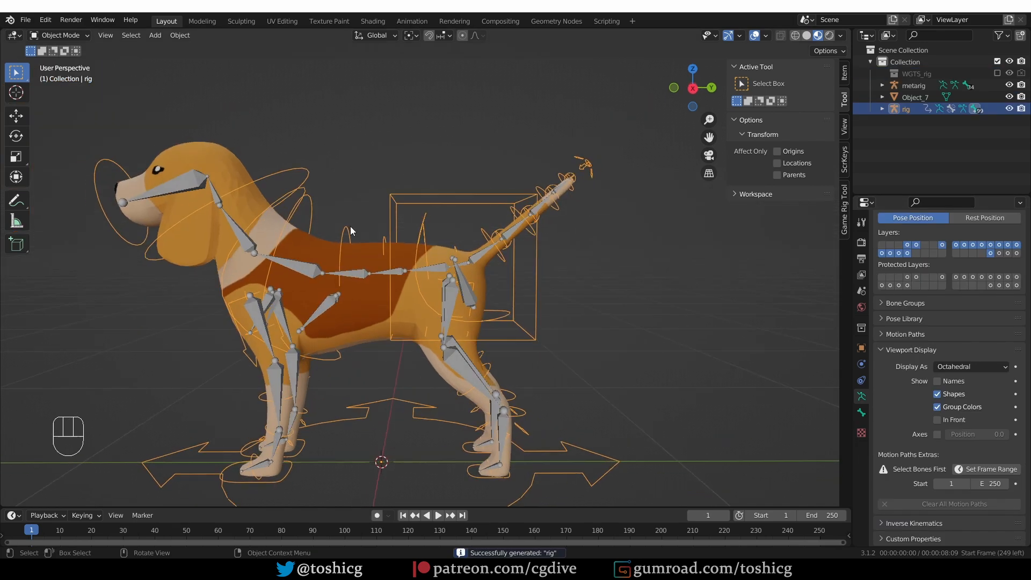
pyautogui.press('ctrl+z')
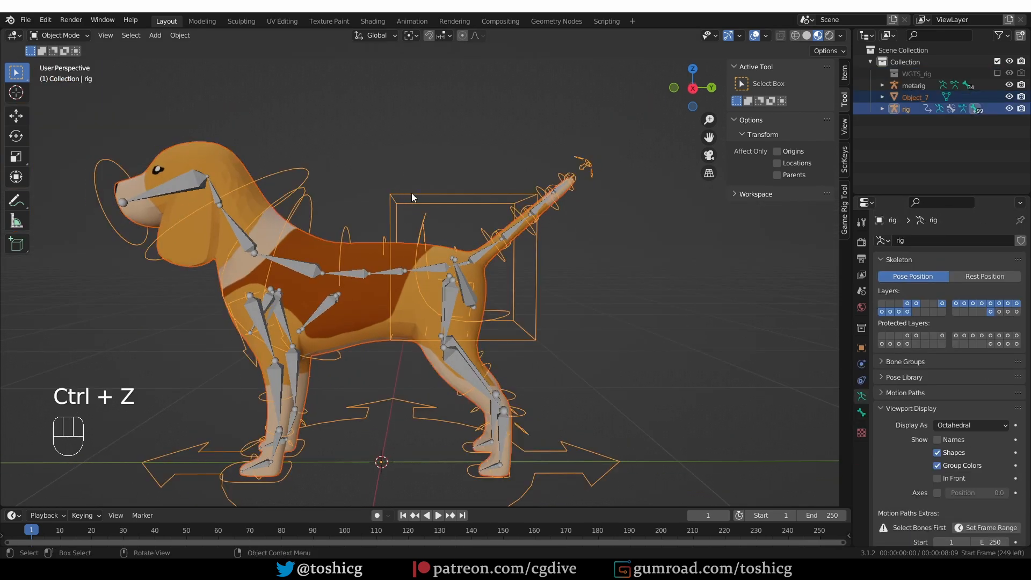
pyautogui.press('ctrl+p')
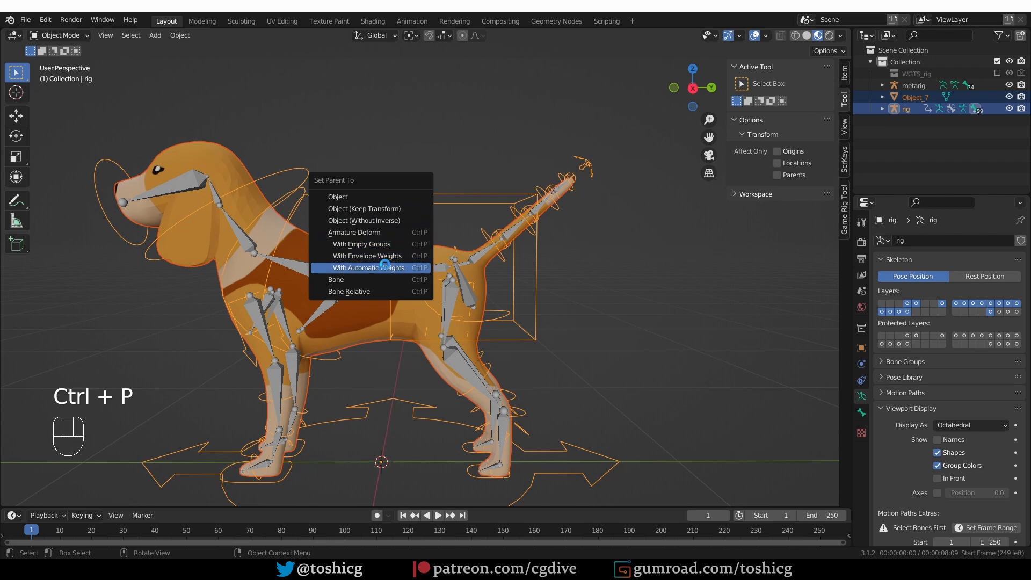
# - Bind the dog mesh with automatic weights and test by rotating a tail bone
pyautogui.click(369, 268)
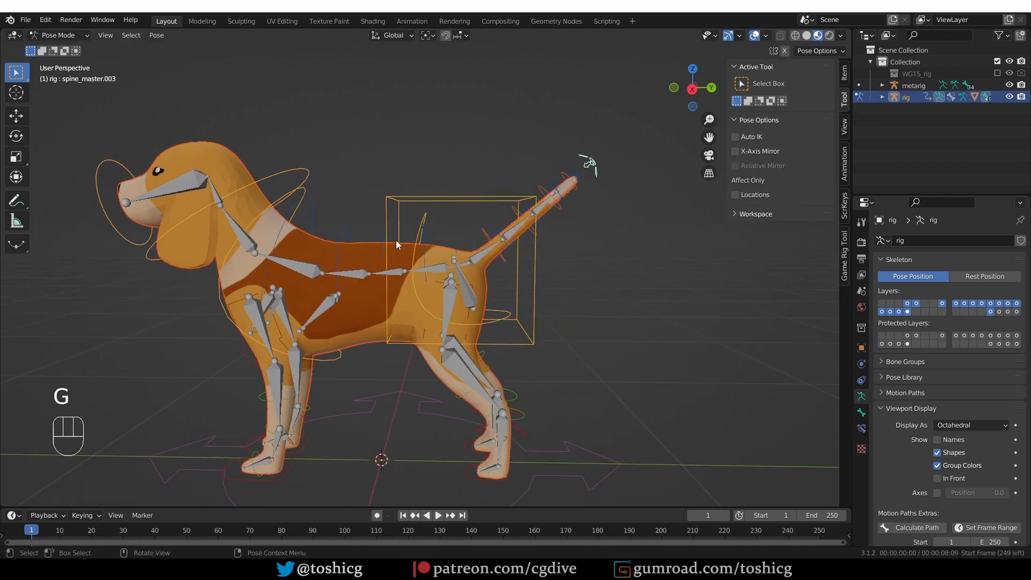
pyautogui.press('r')
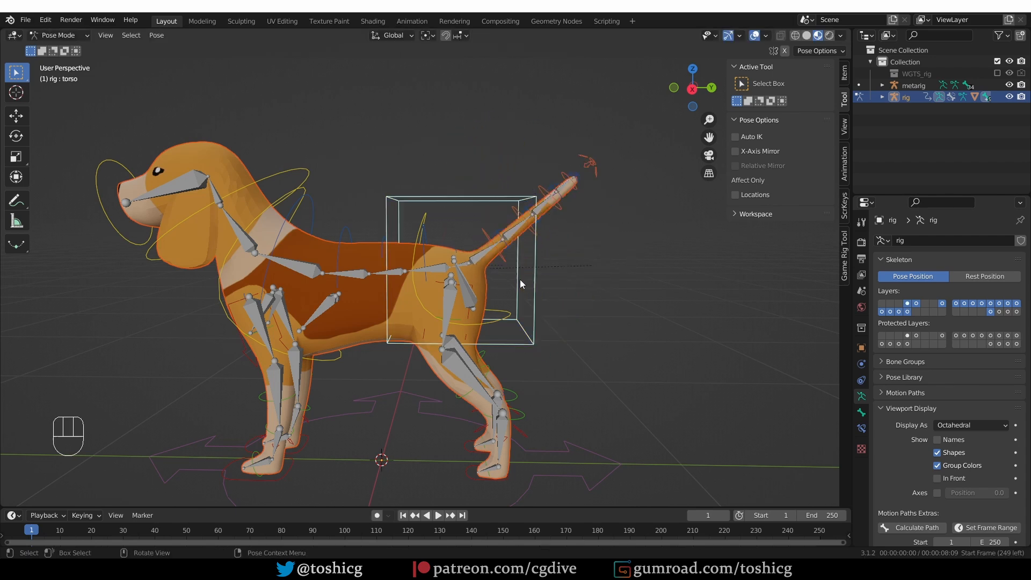
pyautogui.press('r')
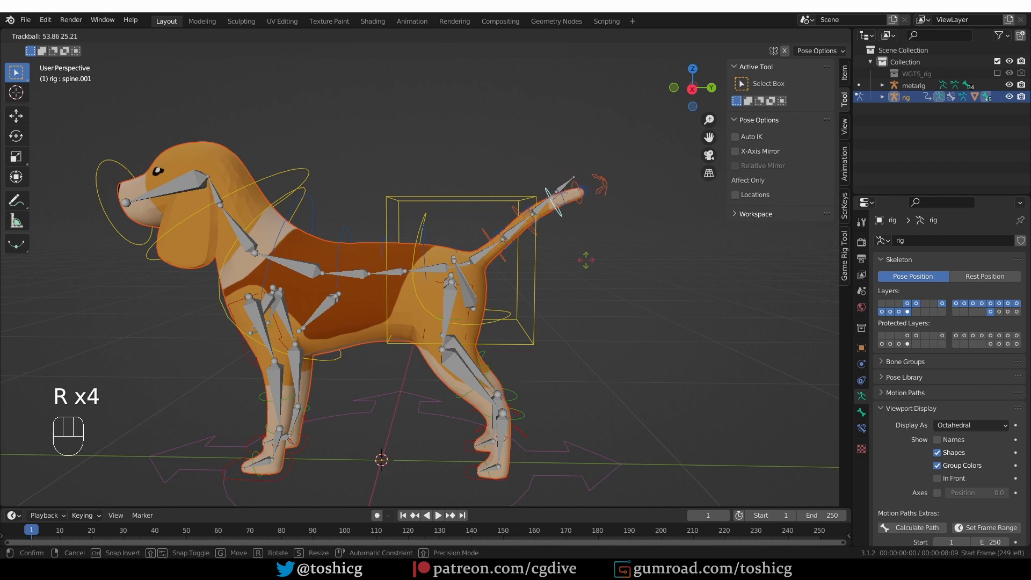
pyautogui.click(617, 340)
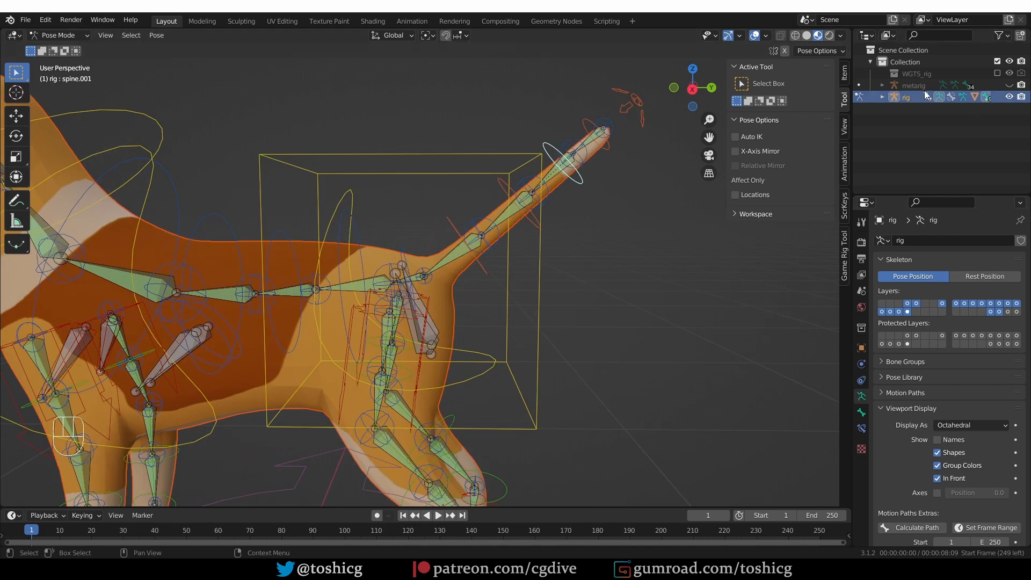
# - Select the metarig, then switch the rig's mode through the Tab pie menu
pyautogui.click(913, 85)
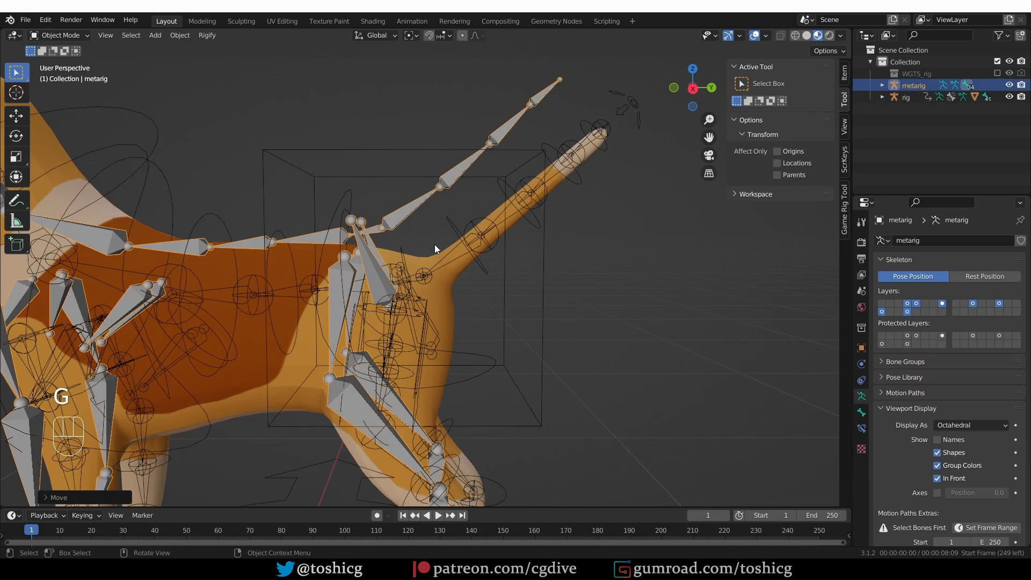
pyautogui.press('Tab')
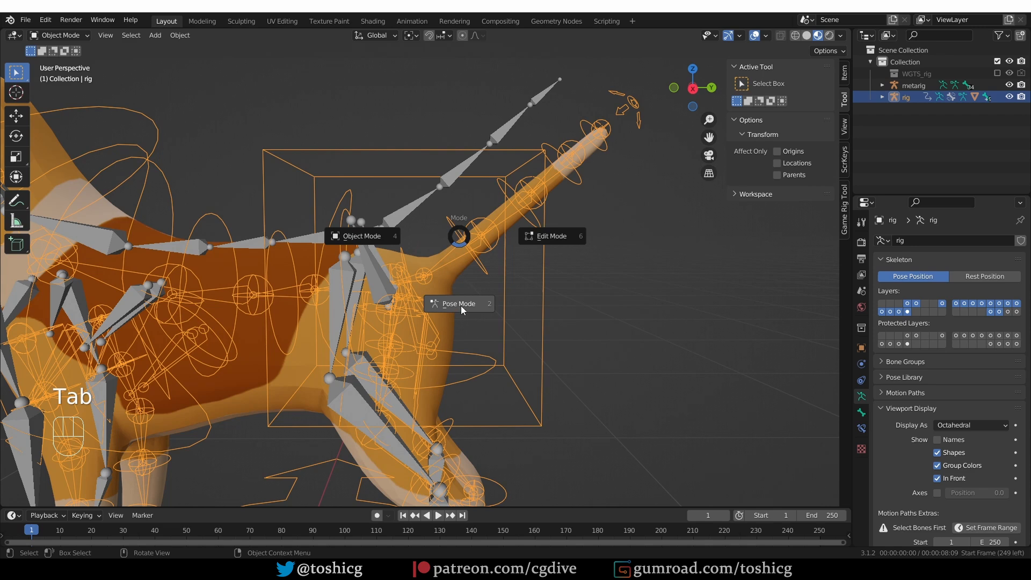
pyautogui.click(459, 303)
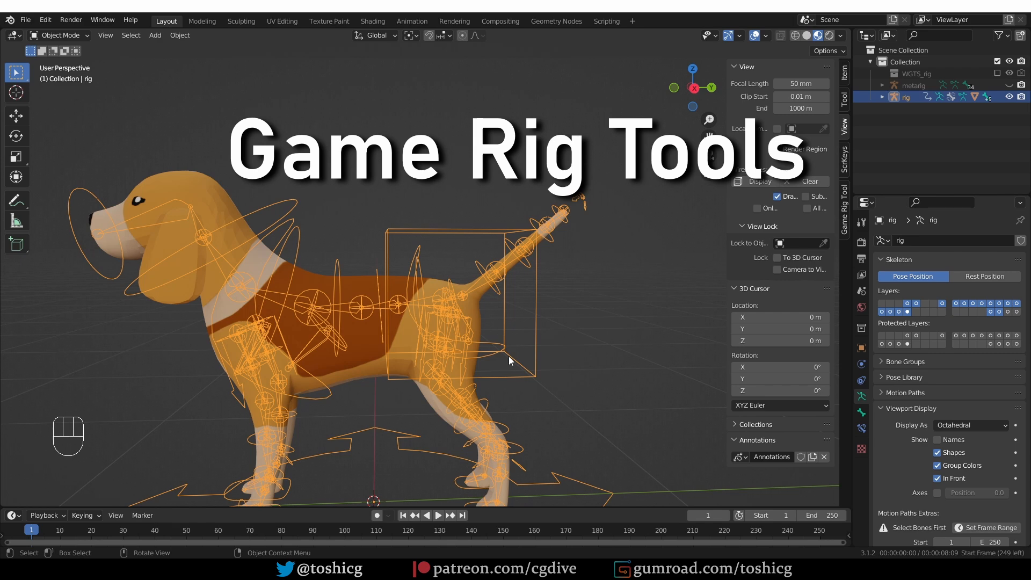
pyautogui.moveTo(524, 313)
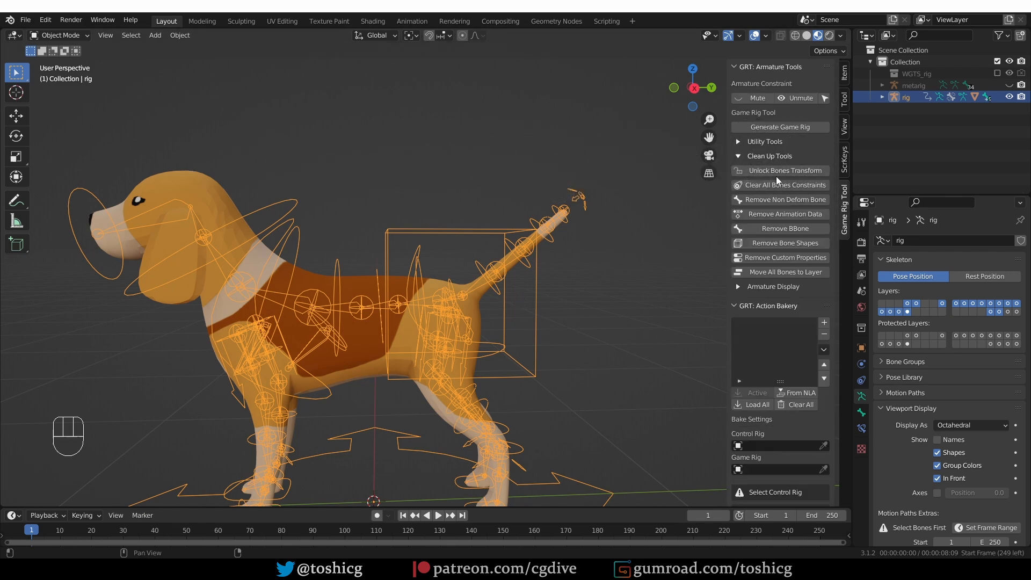
pyautogui.moveTo(793, 138)
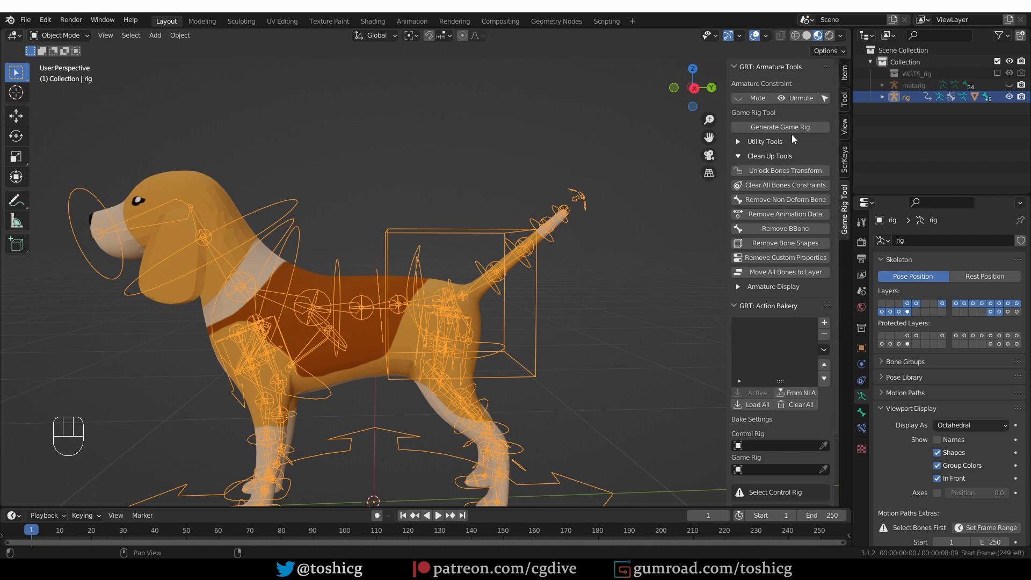
# - Generate the rig_deform game rig with Disconnect Bones and Deform extract mode
pyautogui.click(781, 126)
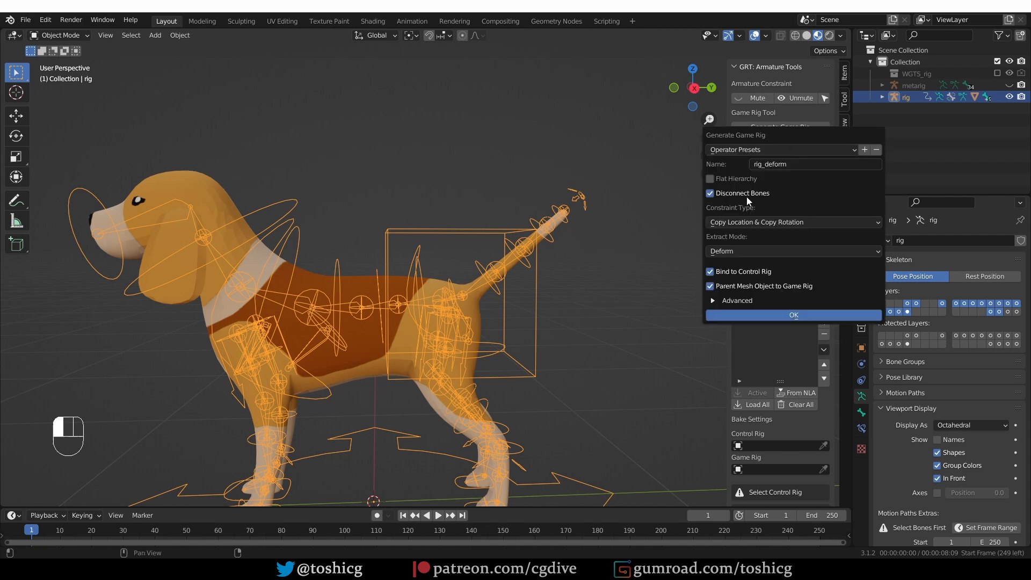
pyautogui.moveTo(747, 201)
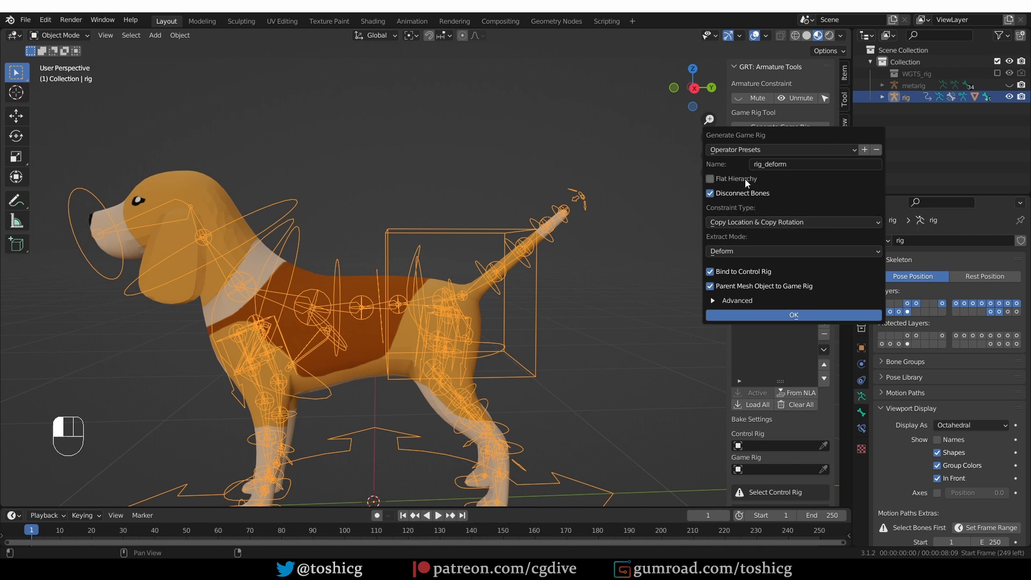
pyautogui.moveTo(764, 210)
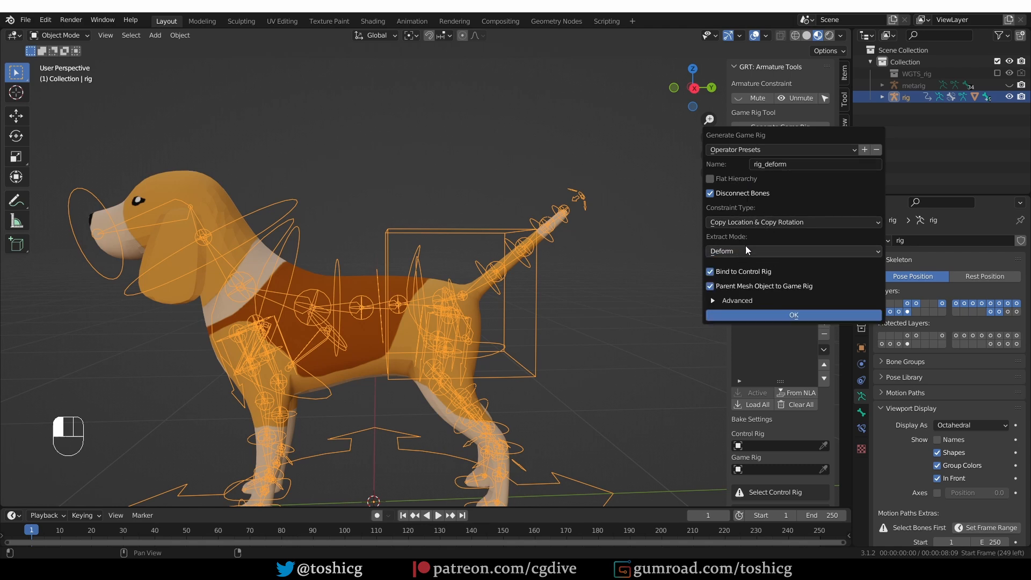
pyautogui.moveTo(776, 322)
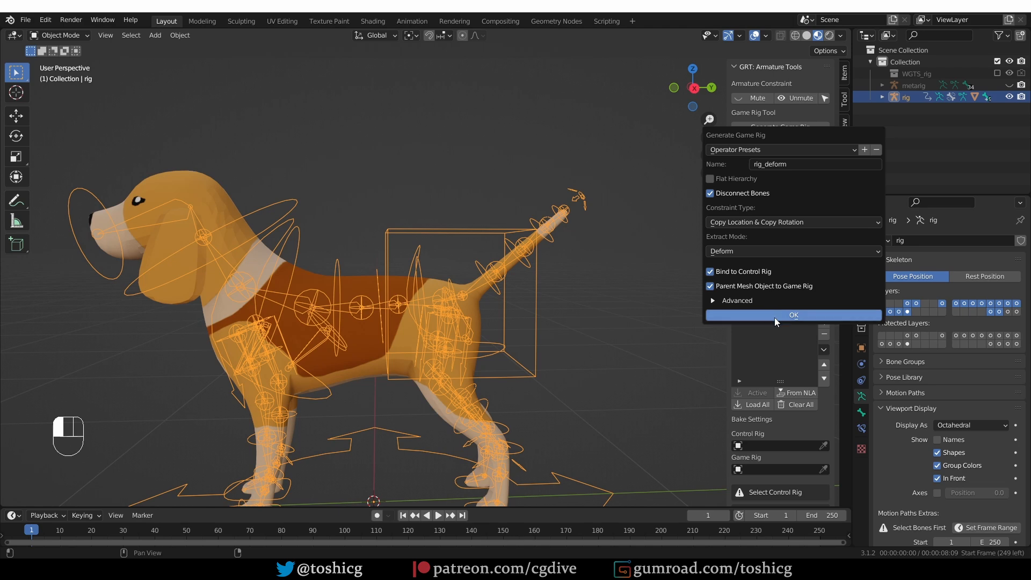
pyautogui.click(793, 315)
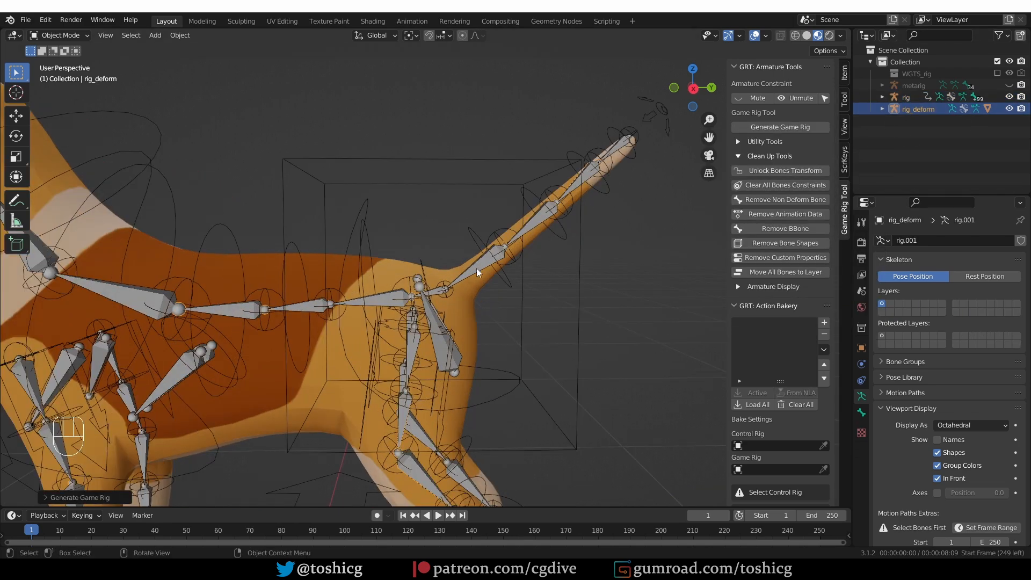
# - Put rig_deform in Pose Mode to inspect its deform bones, then bring up the mode pie menu
pyautogui.press('Tab')
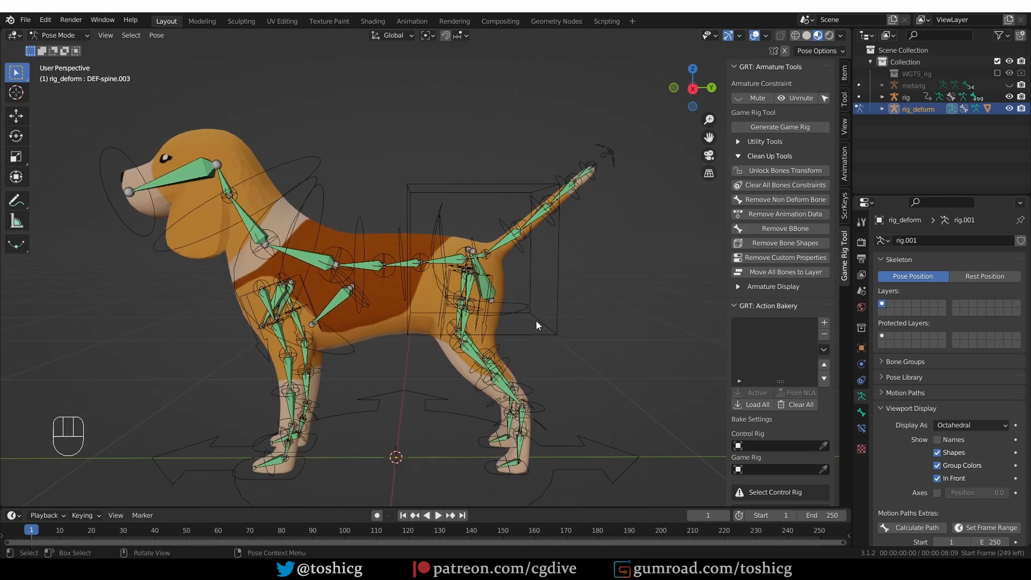
pyautogui.press('Tab')
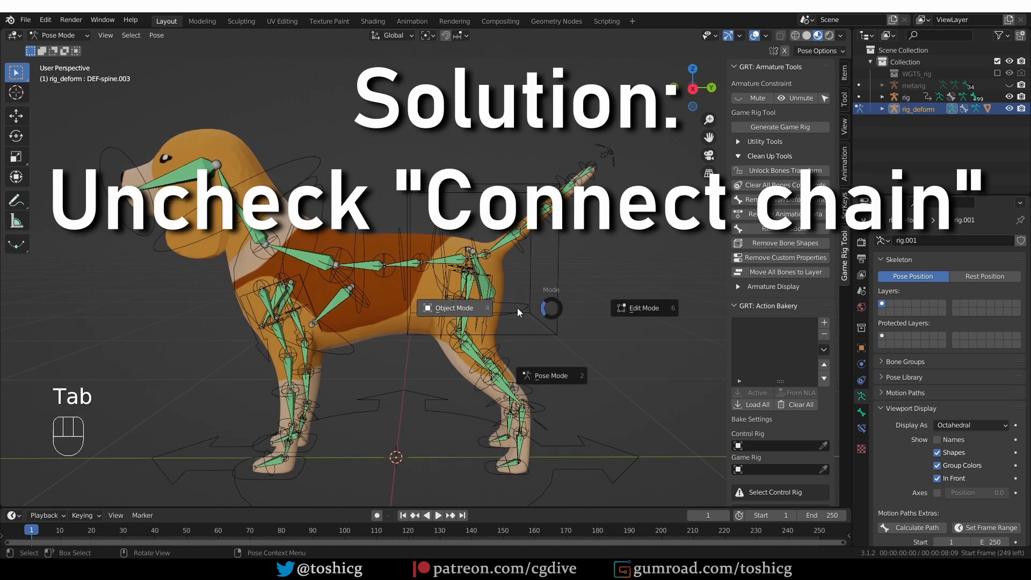
# - Unhide and isolate the metarig, inspect spine.003's spines.basic_tail Rigify type, return to Object Mode
pyautogui.click(454, 308)
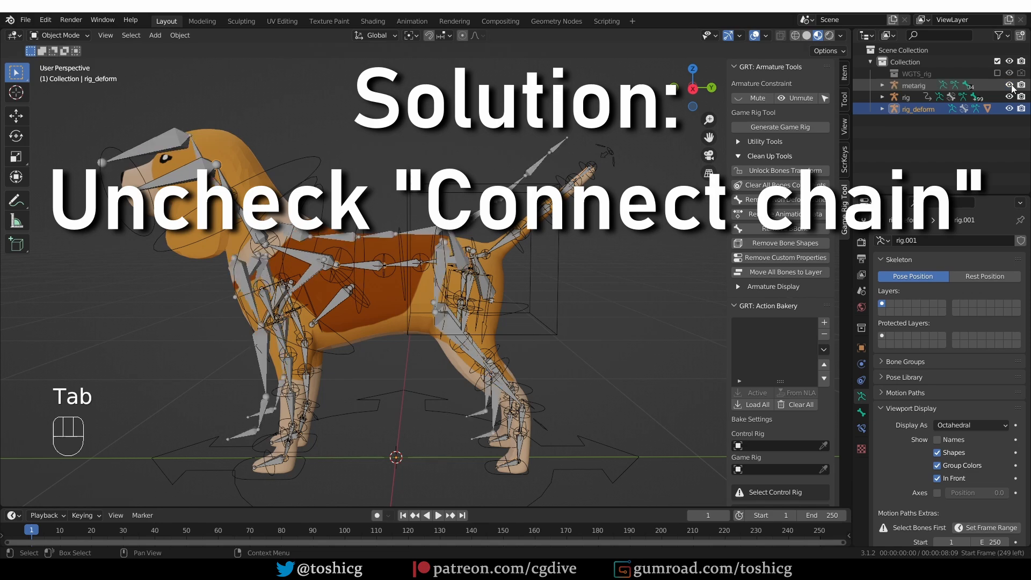
pyautogui.click(913, 85)
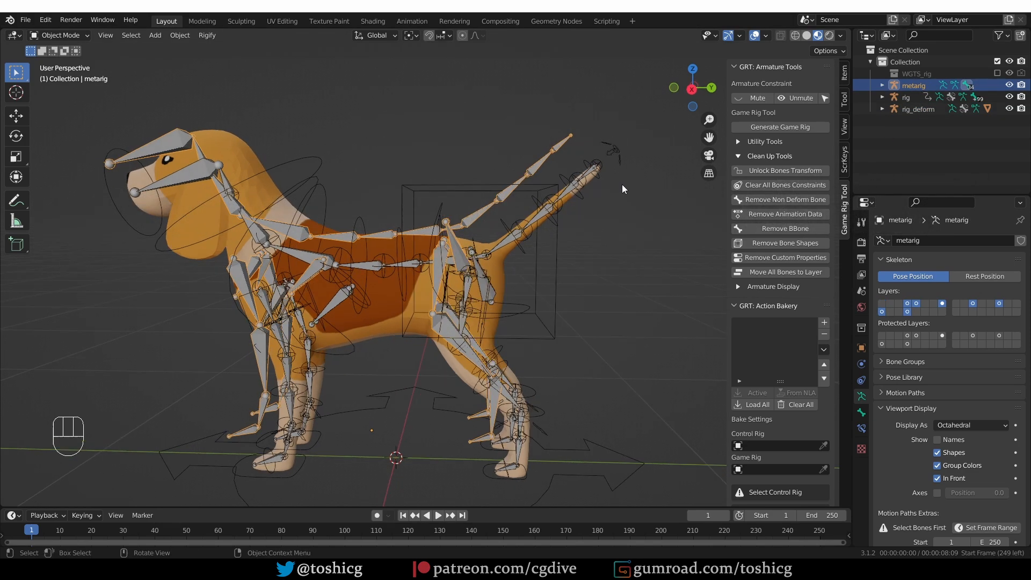
pyautogui.press('alt+g')
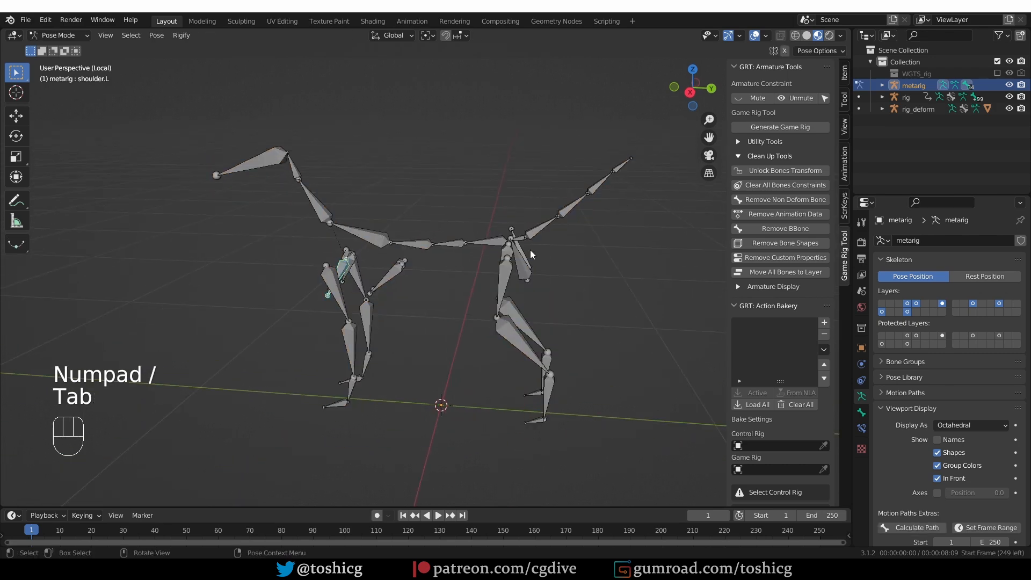
pyautogui.click(539, 237)
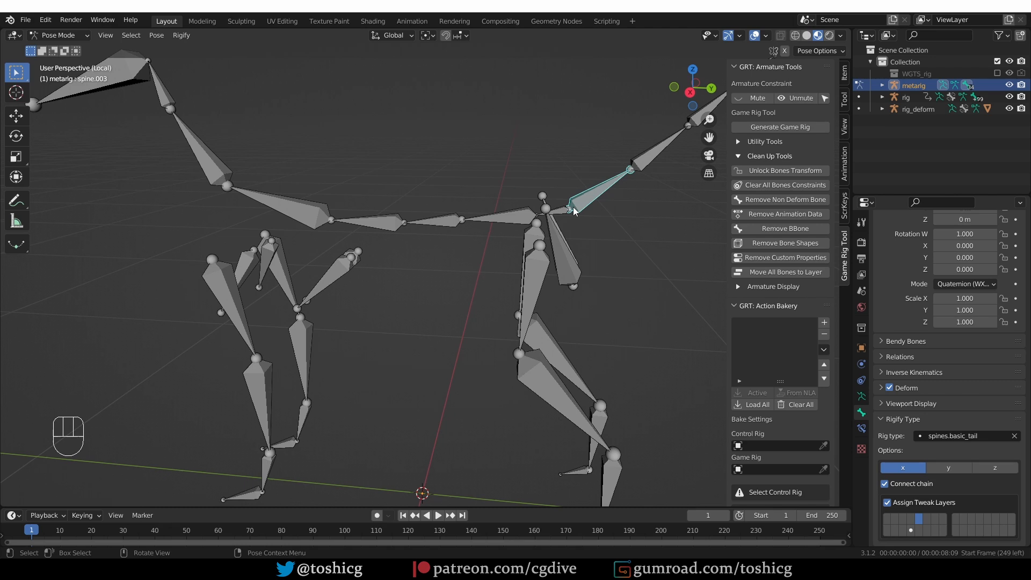
pyautogui.press('Tab')
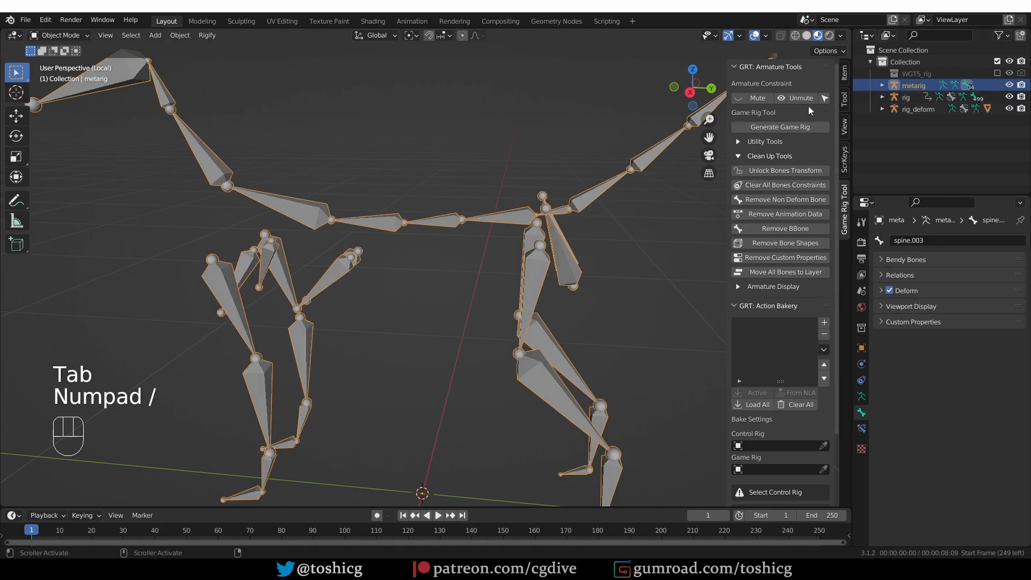
# - Test tweak_spine.004 on the generated rig in Pose Mode, then return to Object Mode
pyautogui.click(906, 96)
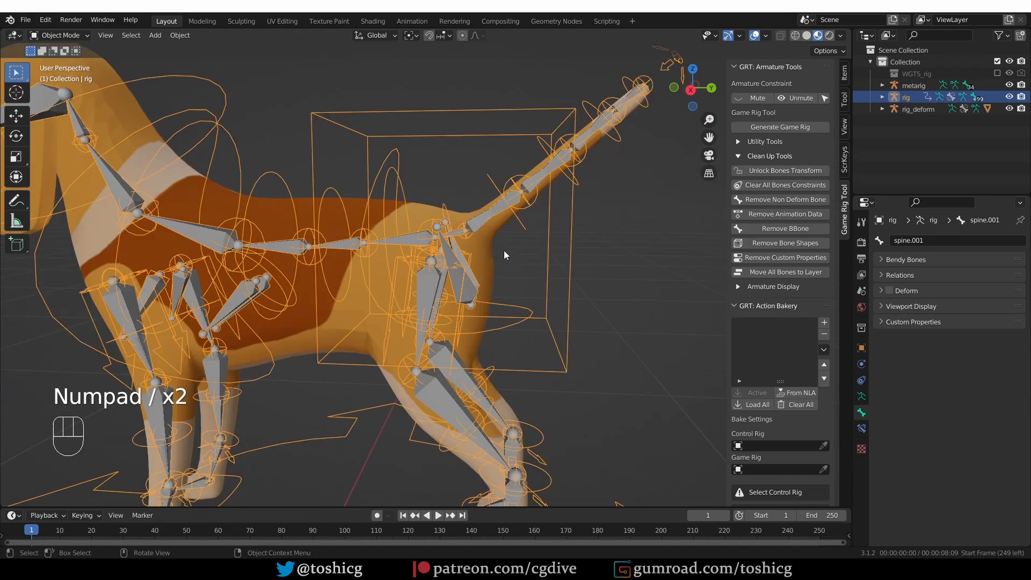
pyautogui.press('Tab')
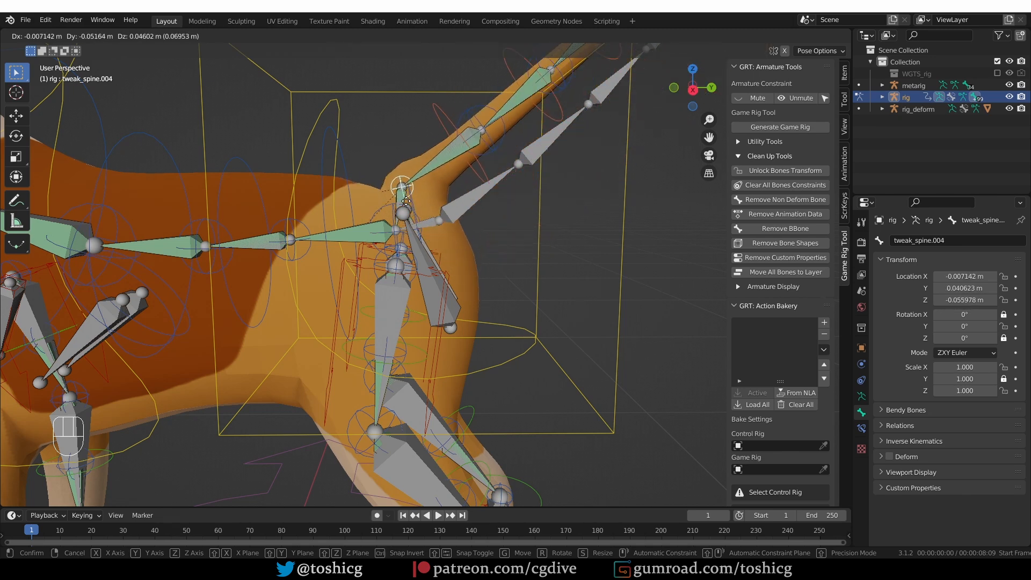
pyautogui.press('Tab')
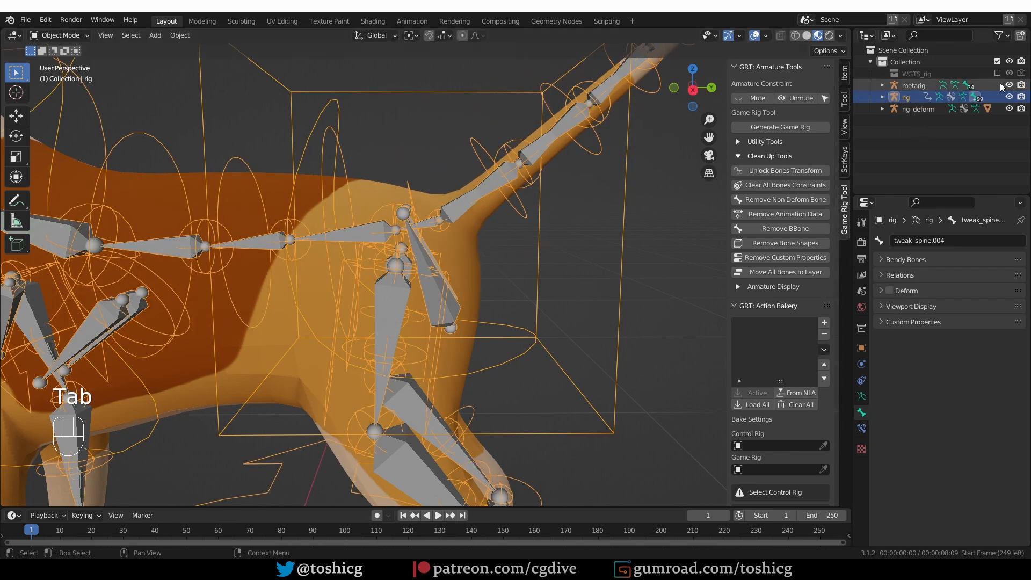
# - Re-Generate the rig from the metarig in Pose Mode using its updated tail settings
pyautogui.press('Tab')
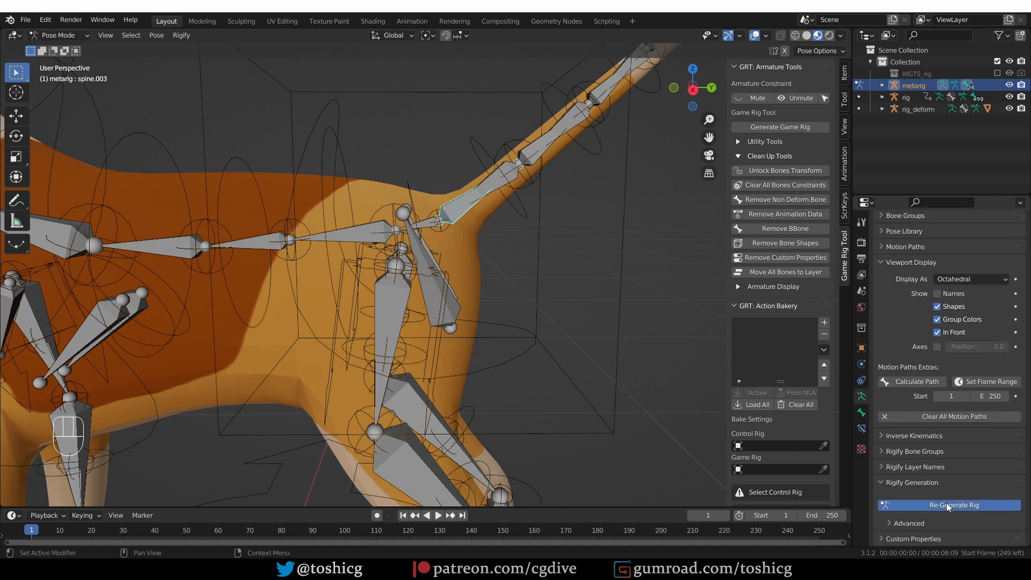
pyautogui.click(948, 505)
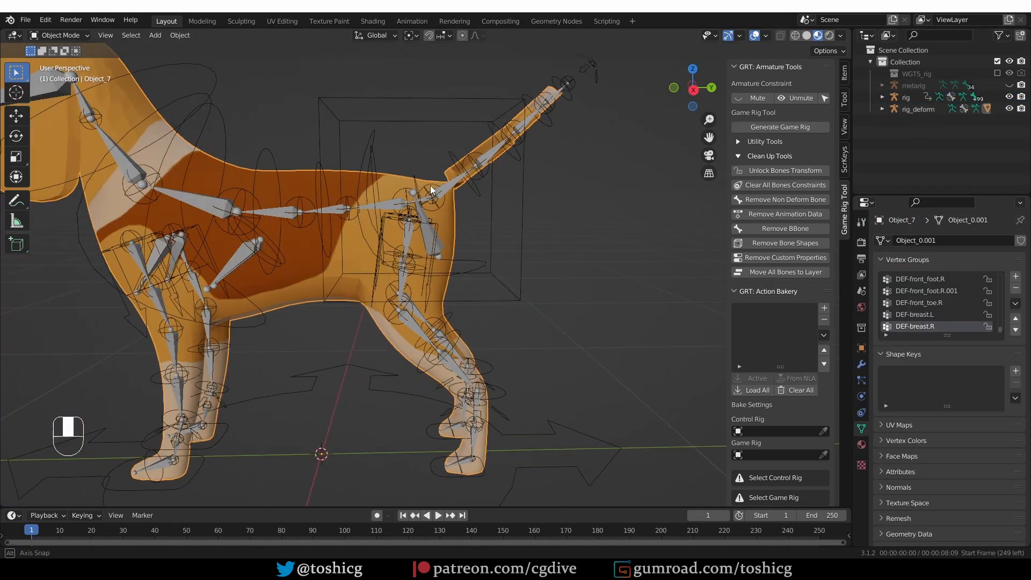
# - Reparent the dog mesh from rig_deform to the rig, then delete rig_deform's hierarchy
pyautogui.press('alt+p')
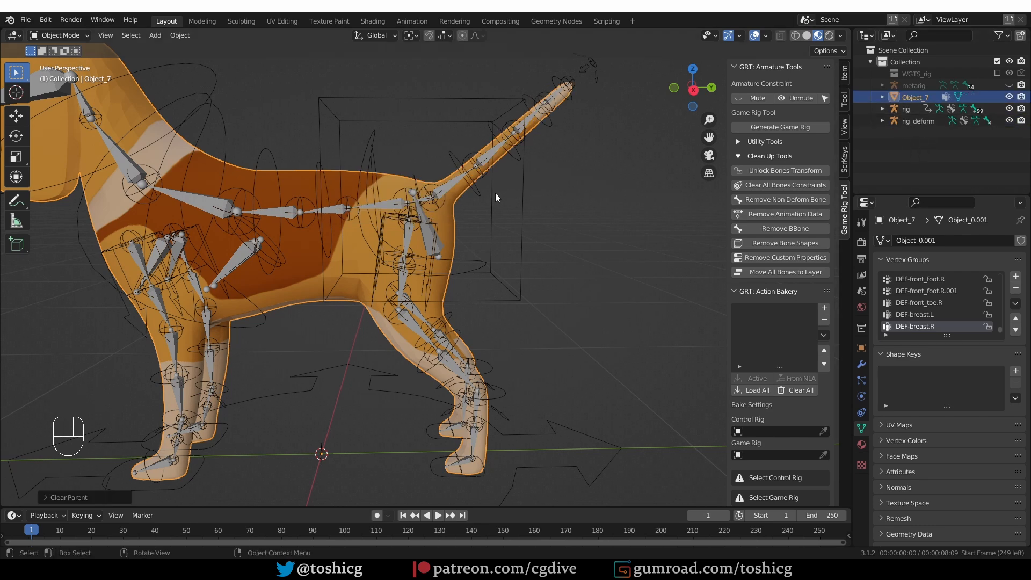
pyautogui.press('ctrl+p')
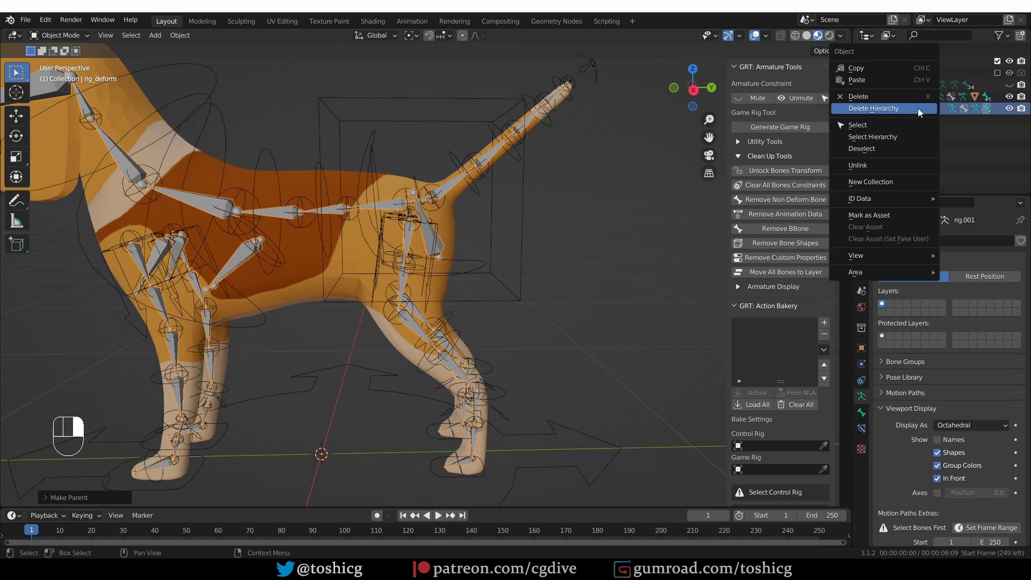
pyautogui.click(872, 108)
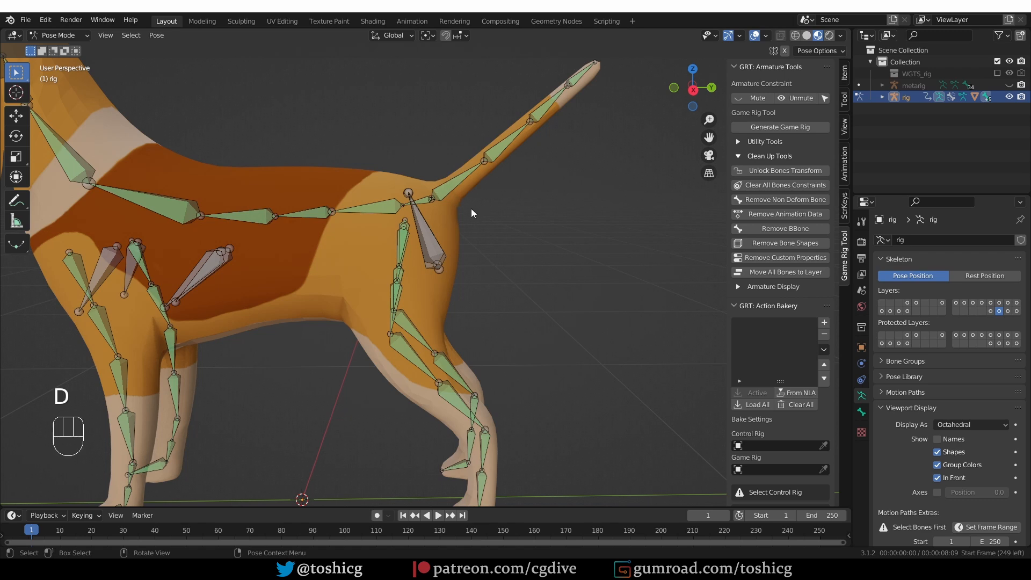
# - Draw an annotation arrow along the tail's direction, then undo it
pyautogui.moveTo(473, 212); pyautogui.dragTo(605, 91)
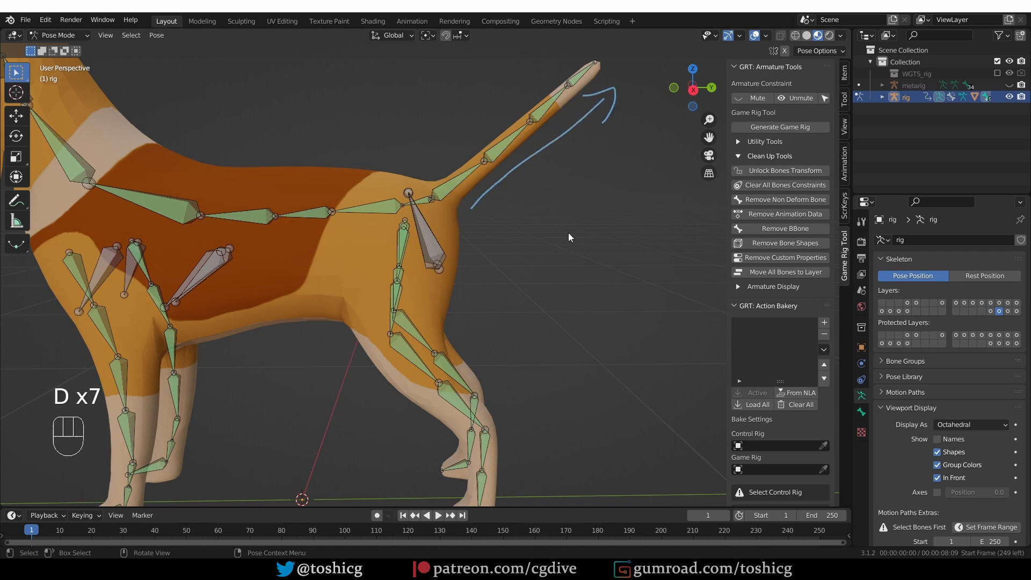
pyautogui.press('ctrl+z')
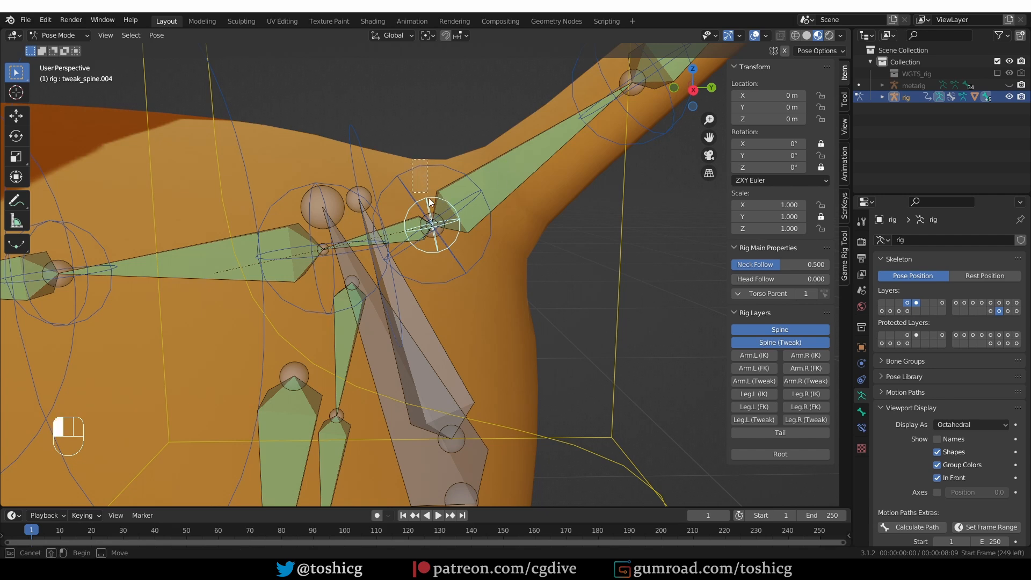
pyautogui.press('g')
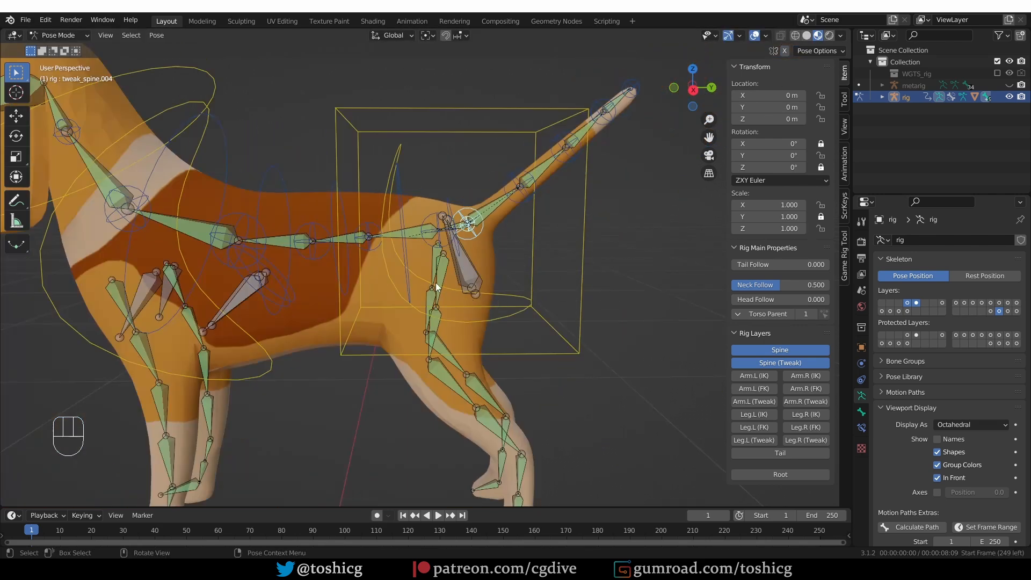
pyautogui.moveTo(589, 106)
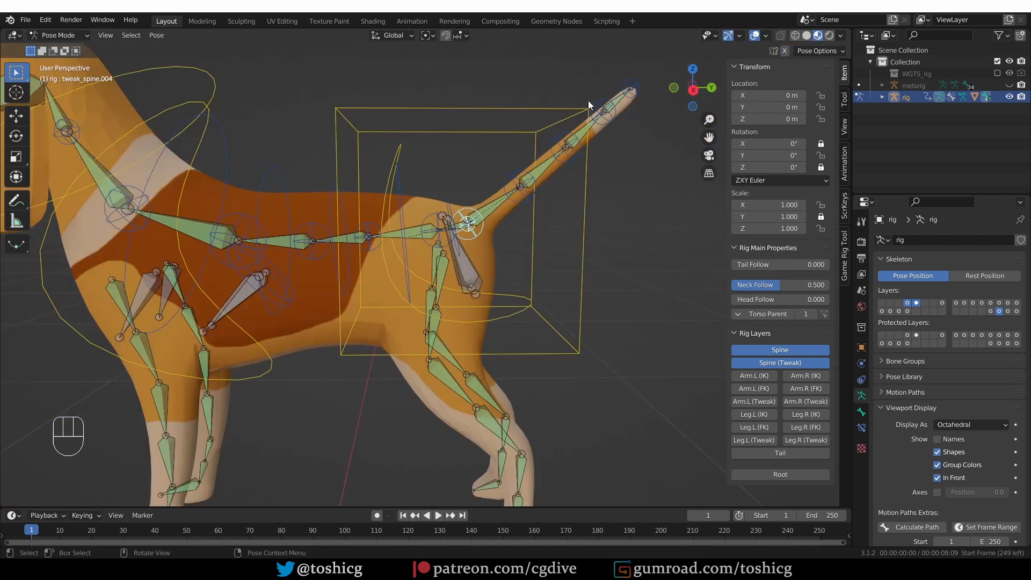